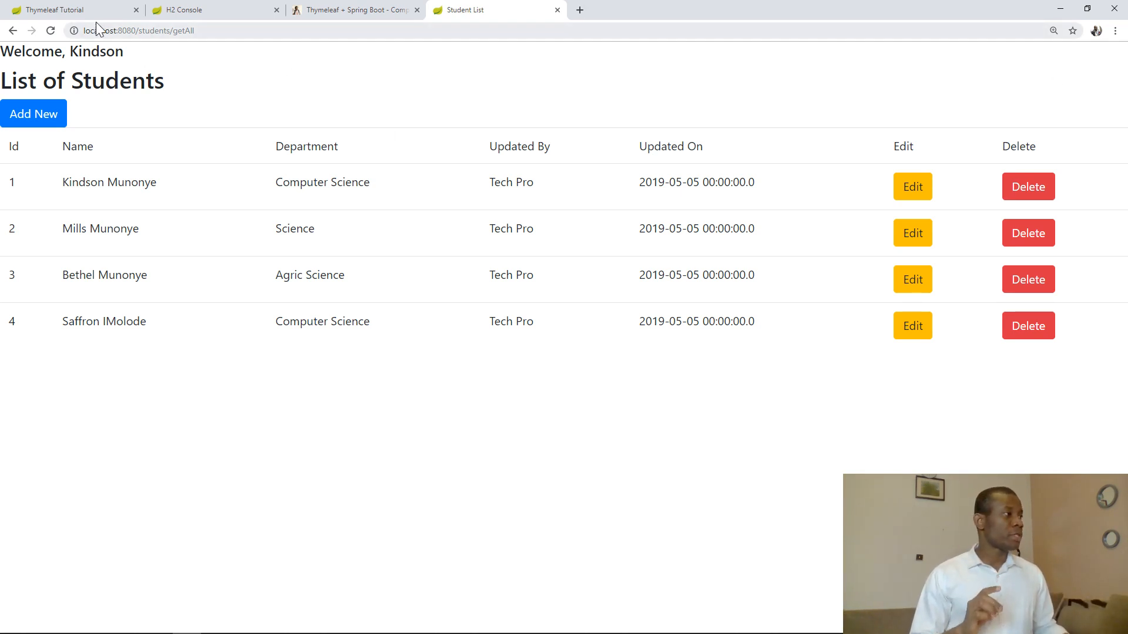
pyautogui.moveTo(68, 10)
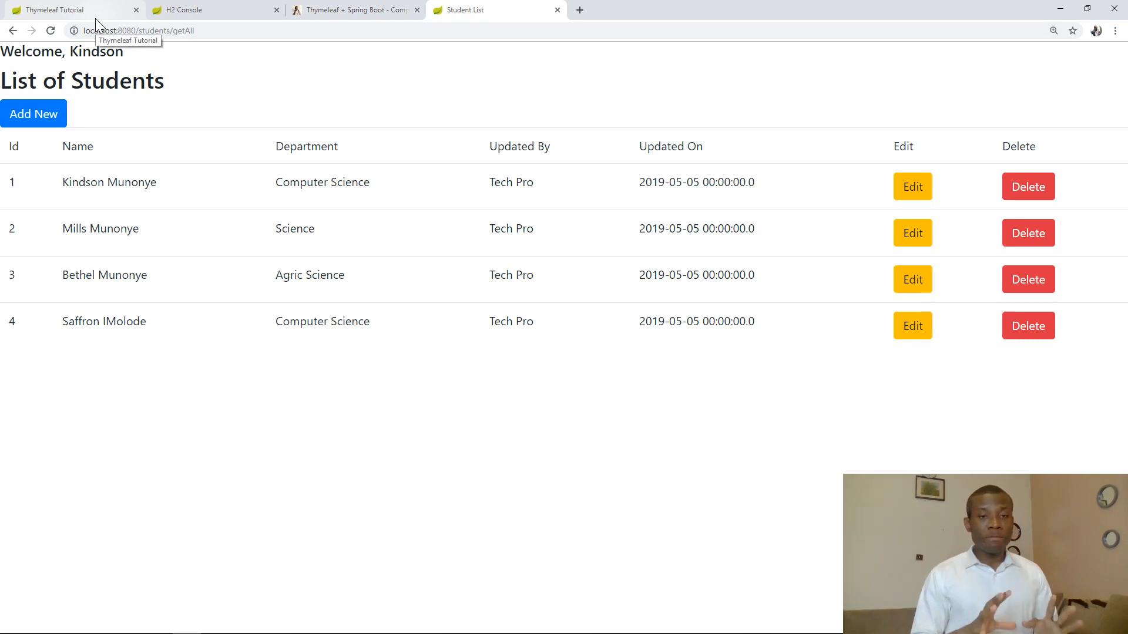
# Step: Glance at the Thymeleaf + Spring Boot tutorial page, then return to the Student List page
pyautogui.click(352, 9)
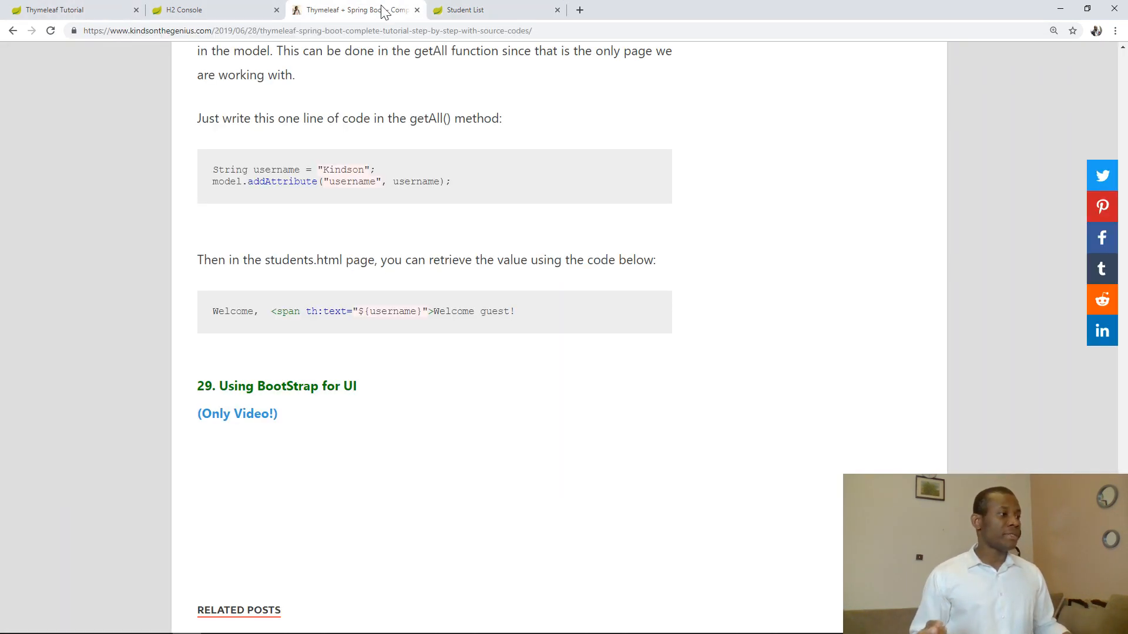
pyautogui.scroll(-3)
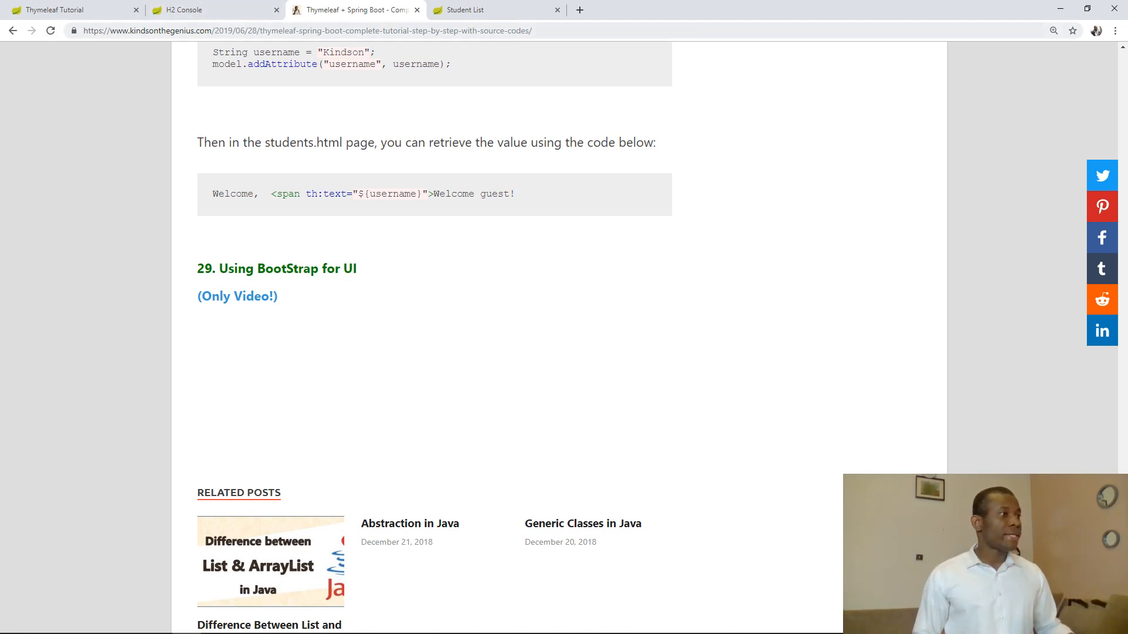
pyautogui.click(464, 9)
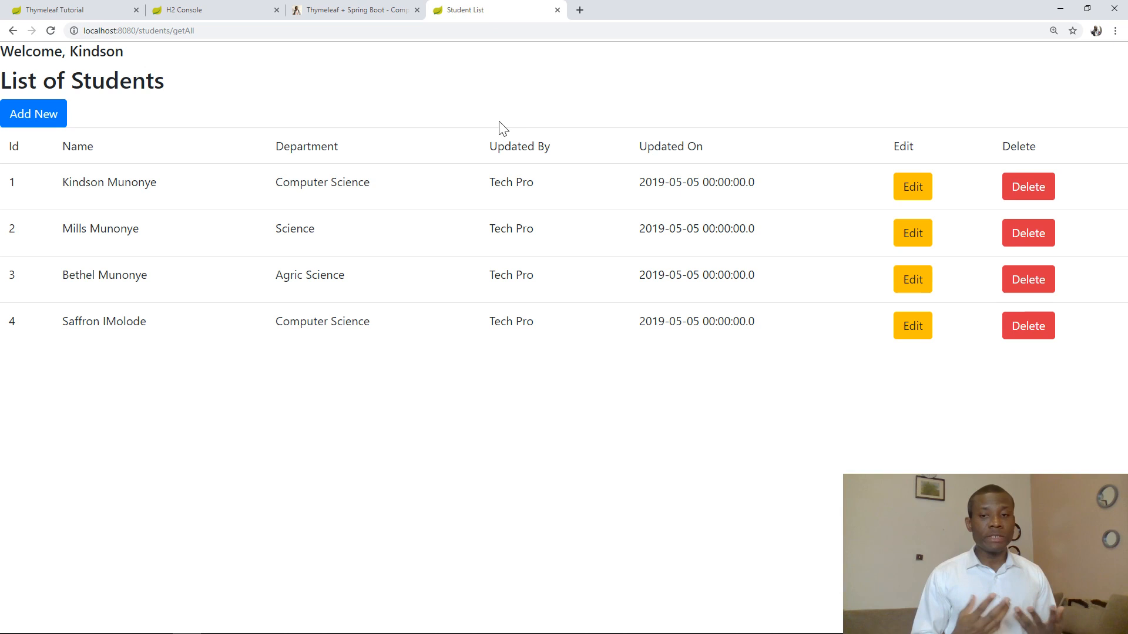
pyautogui.moveTo(572, 94)
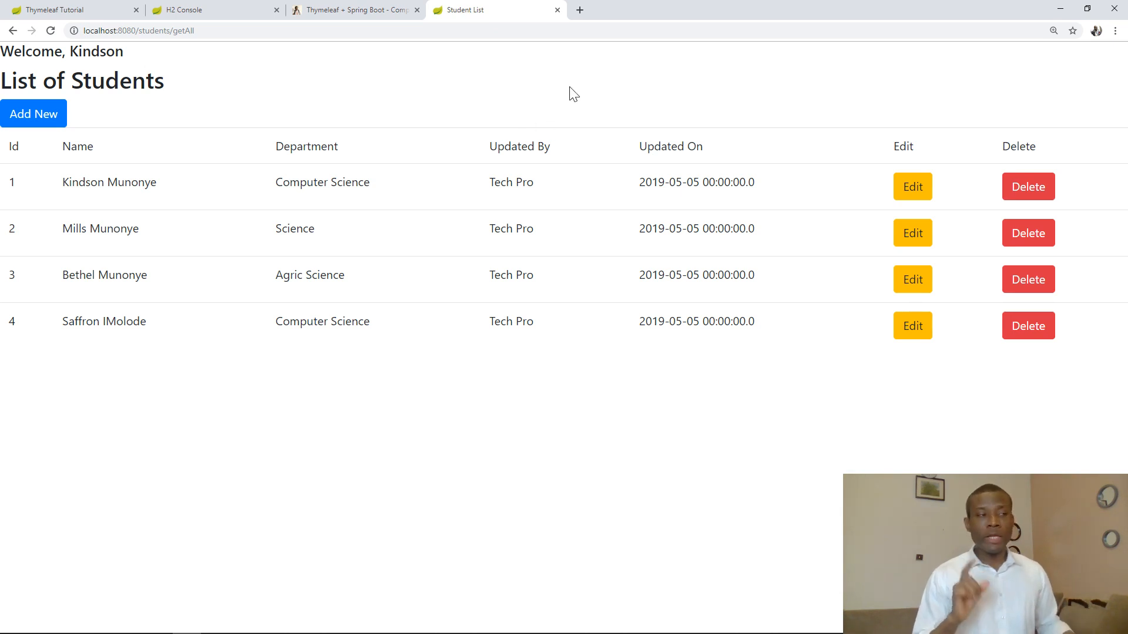
pyautogui.moveTo(589, 28)
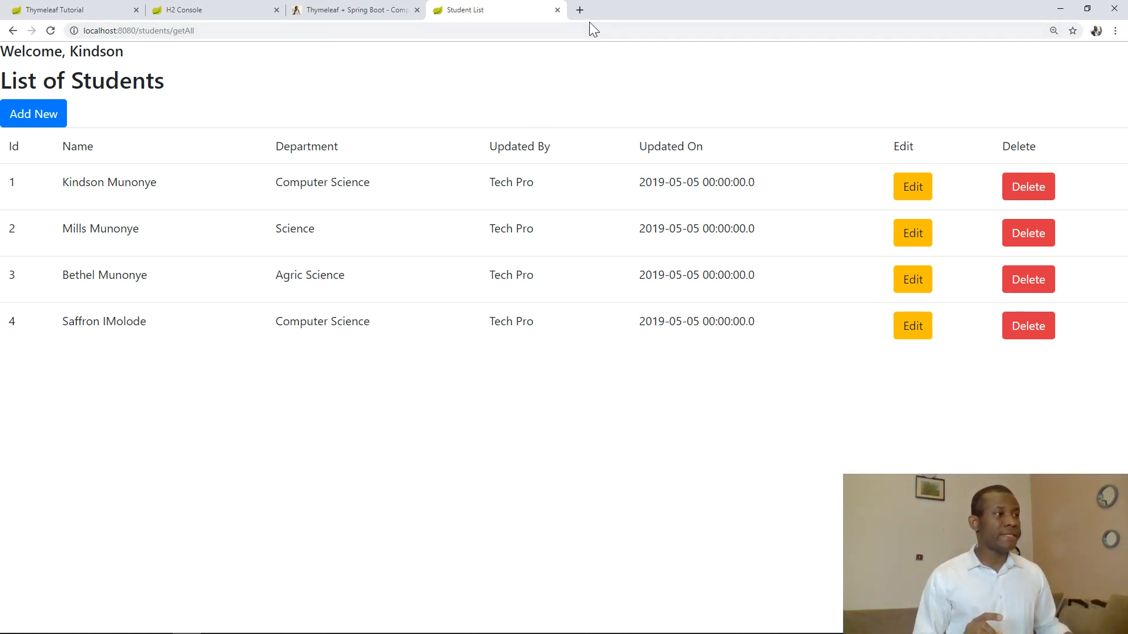
# Step: In a new tab, search for bootstrap and open the official getbootstrap.com site
pyautogui.click(579, 10)
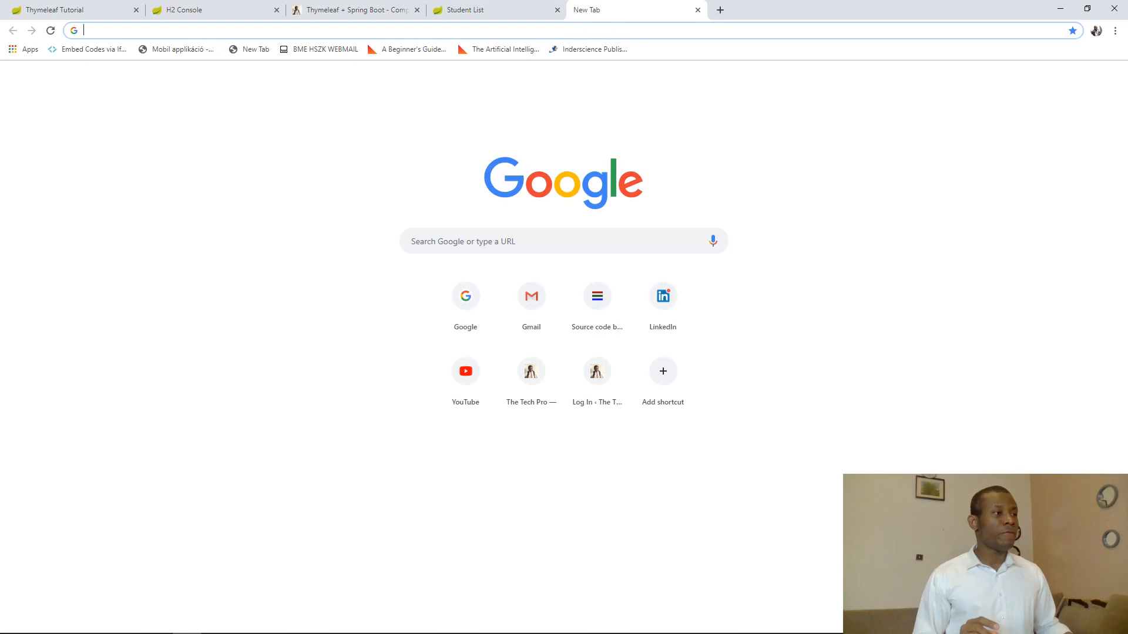
pyautogui.write('boot')
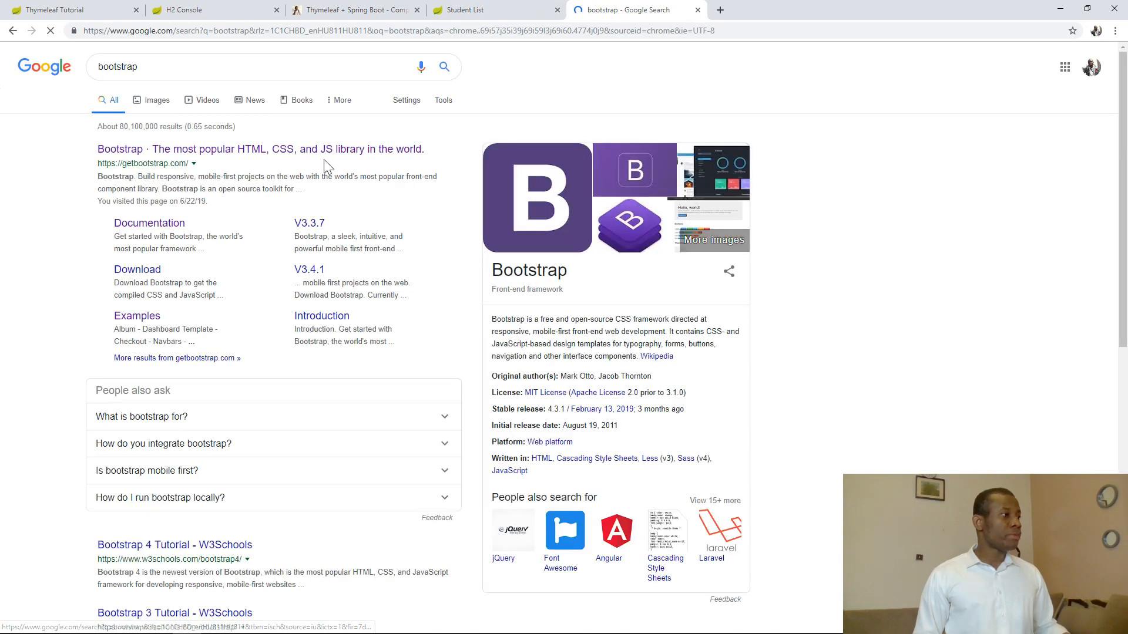
pyautogui.click(120, 149)
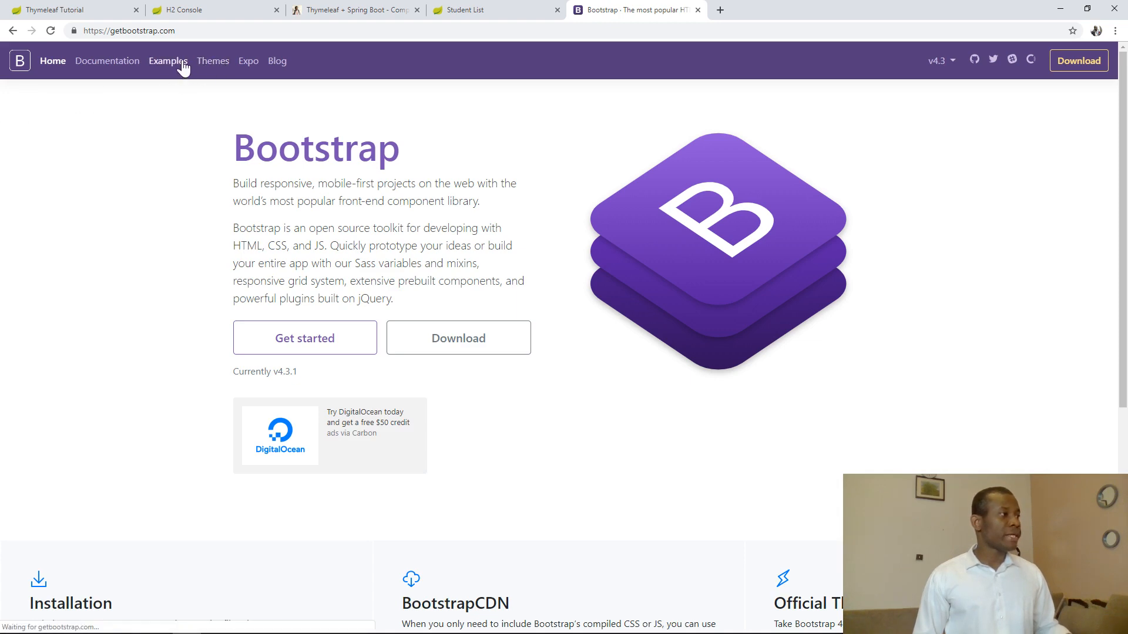
# Step: From Bootstrap's Examples gallery, open the Starter template example page
pyautogui.click(168, 59)
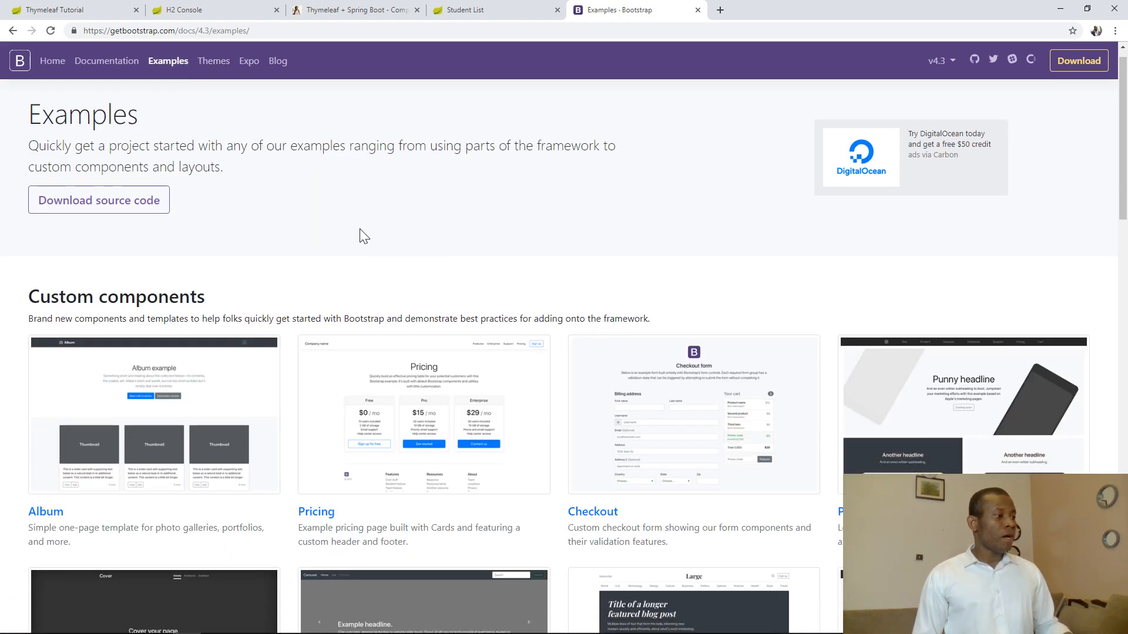
pyautogui.scroll(-3)
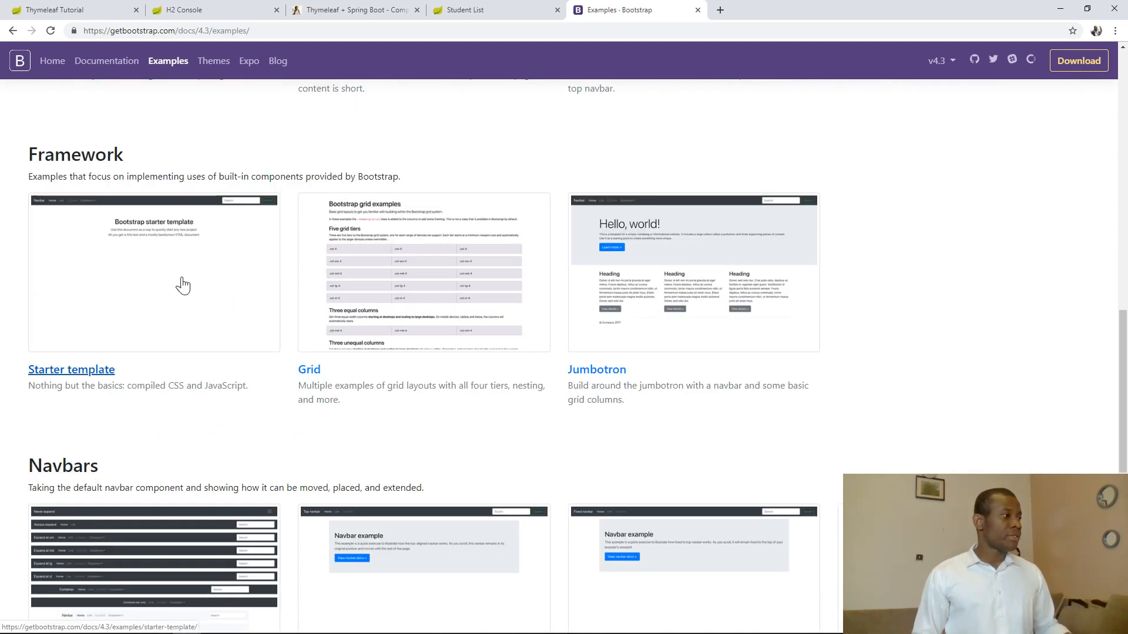
pyautogui.click(72, 369)
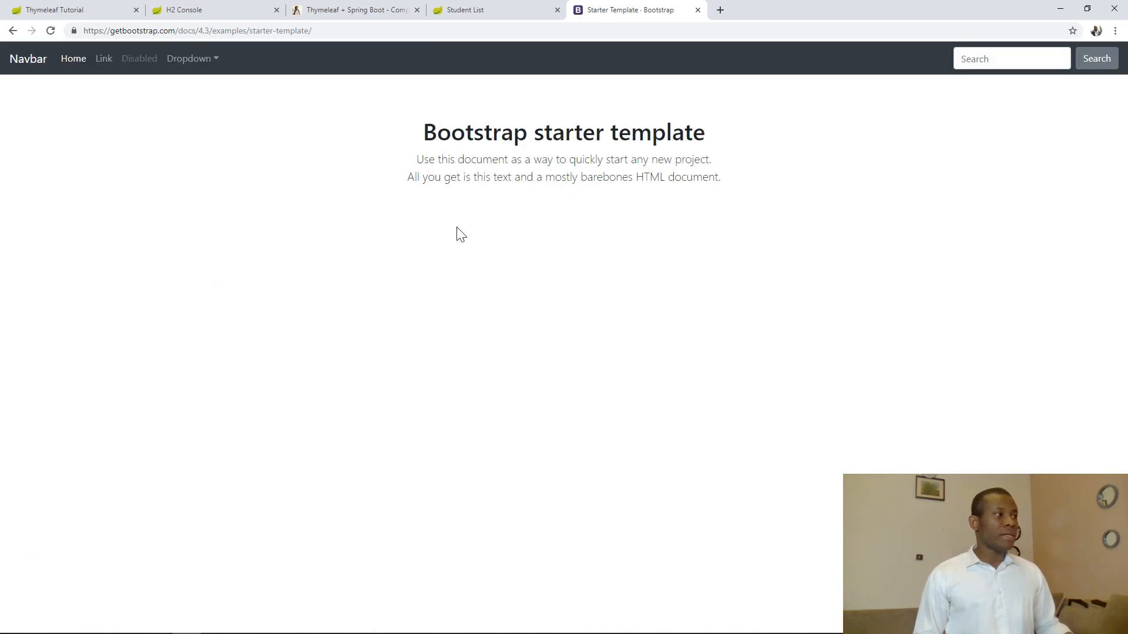
pyautogui.moveTo(406, 204)
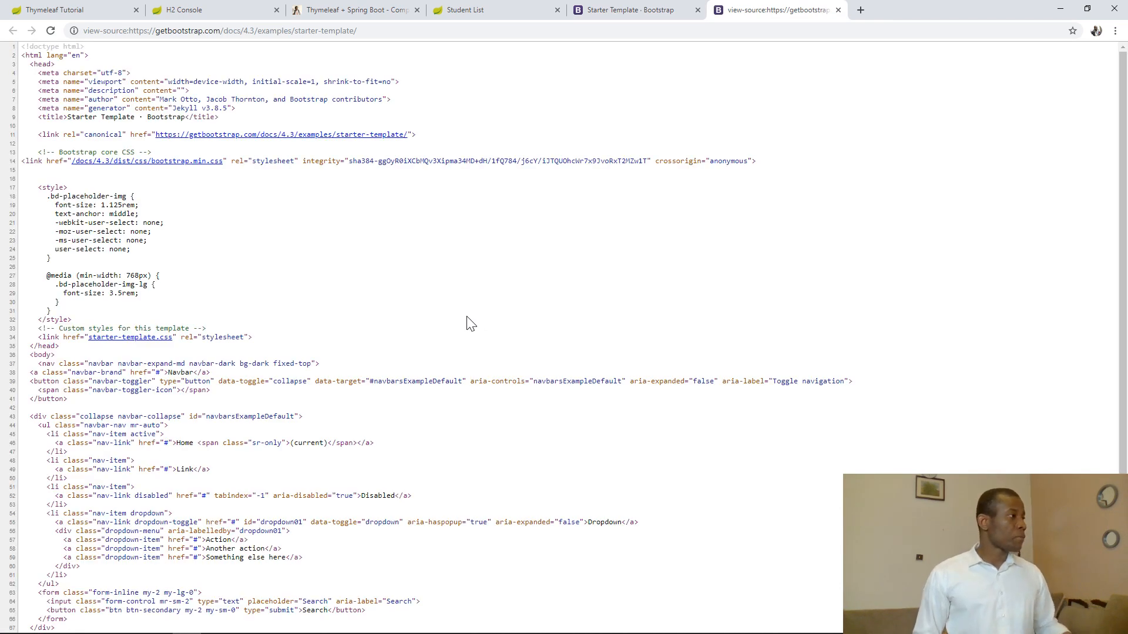
# Step: In the starter template's page source, locate the <nav> block and copy the whole navbar markup
pyautogui.scroll(-3)
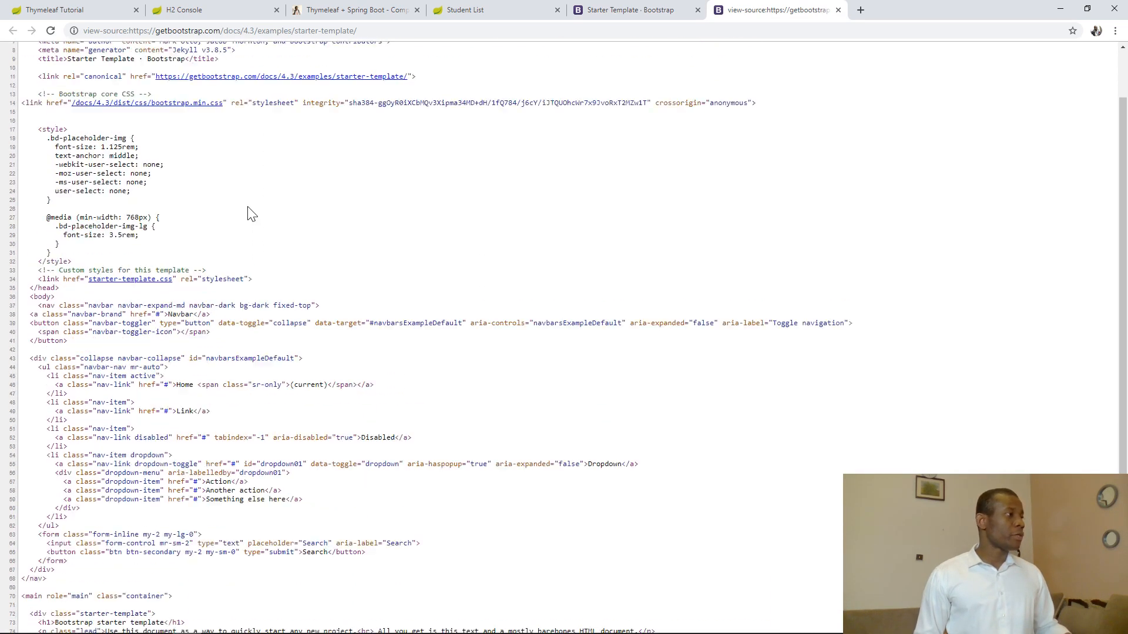
pyautogui.scroll(3)
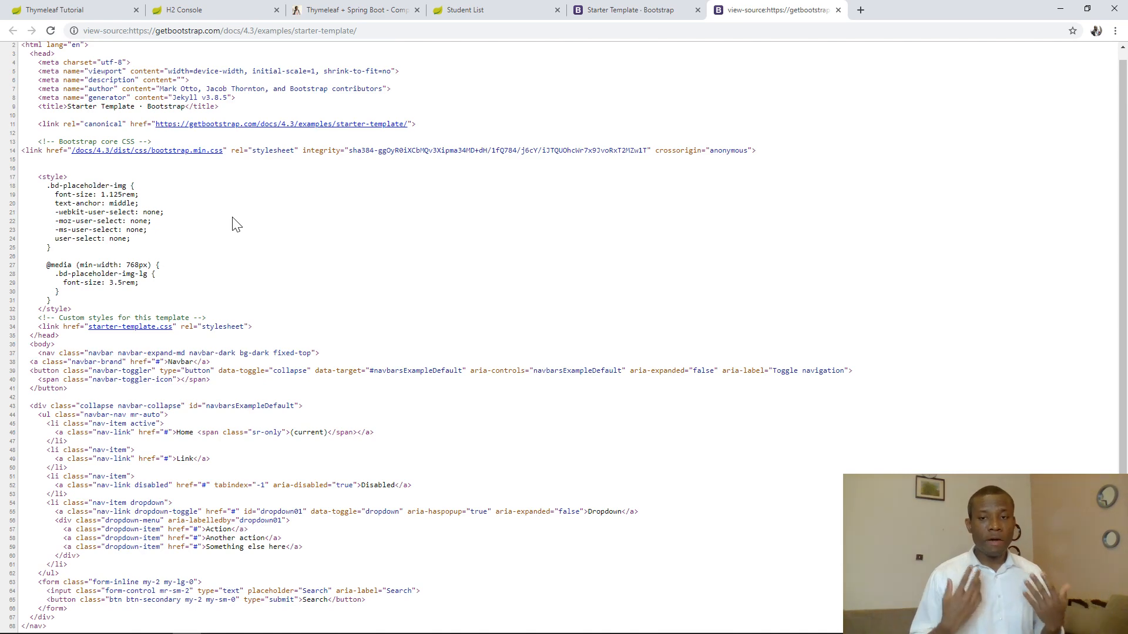
pyautogui.scroll(-3)
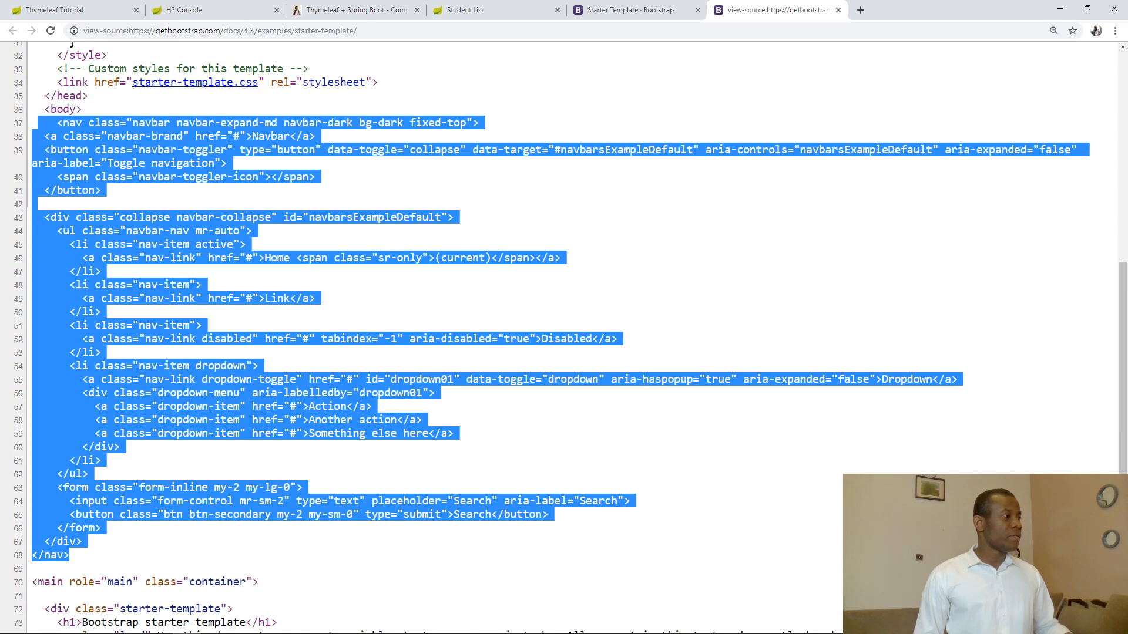
pyautogui.rightClick(217, 176)
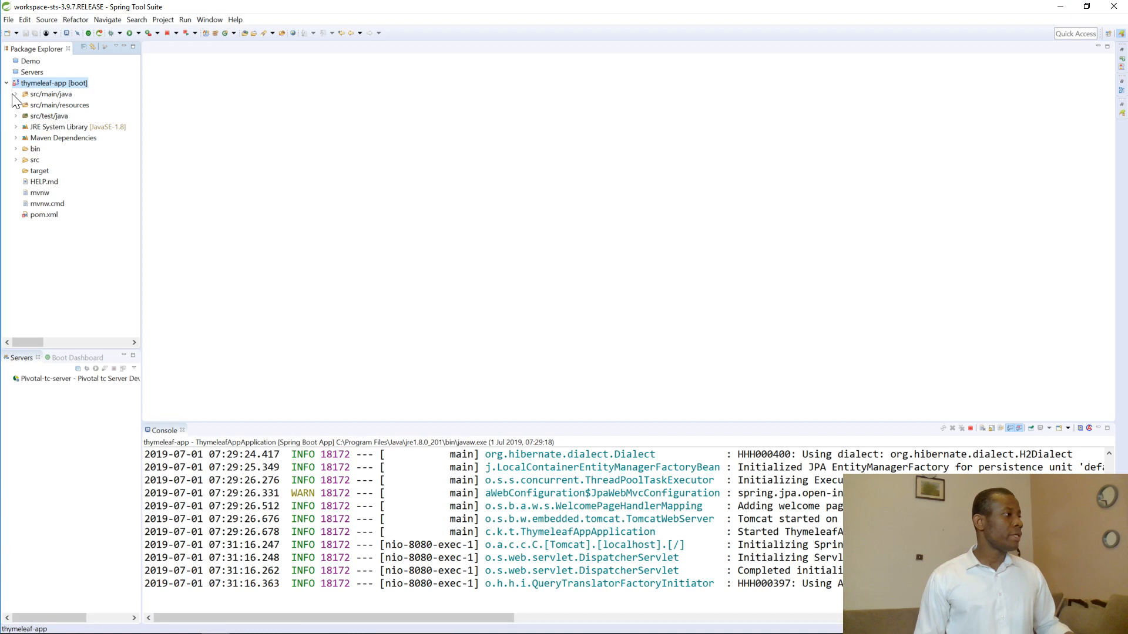
# Step: Expand src/main/java, src/main/resources and templates, and open students.html for editing
pyautogui.click(16, 94)
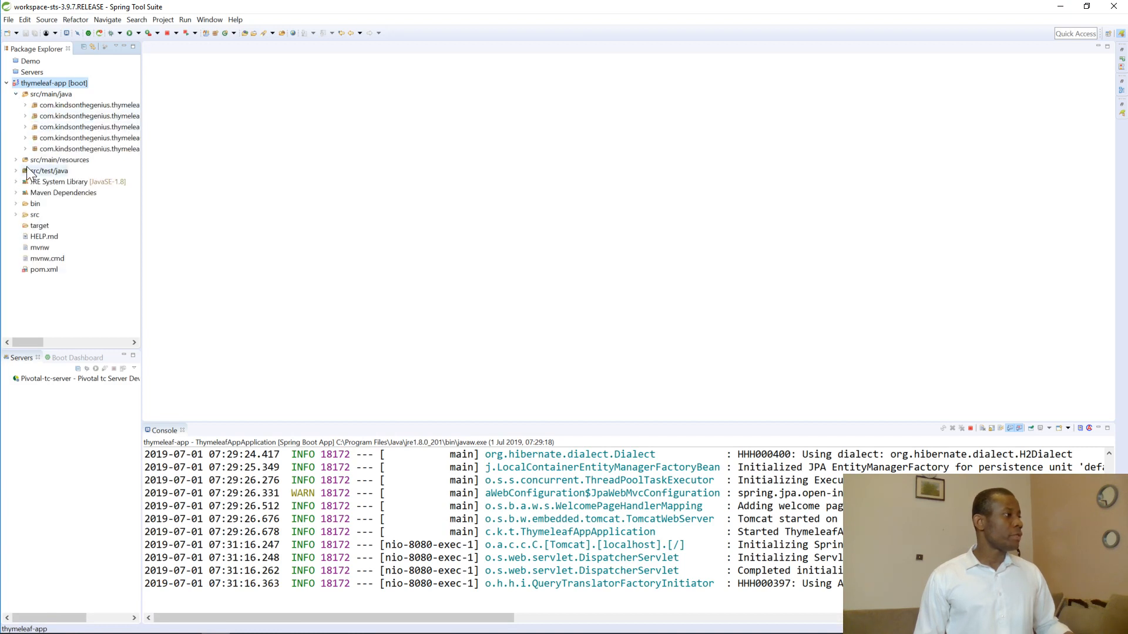
pyautogui.click(18, 159)
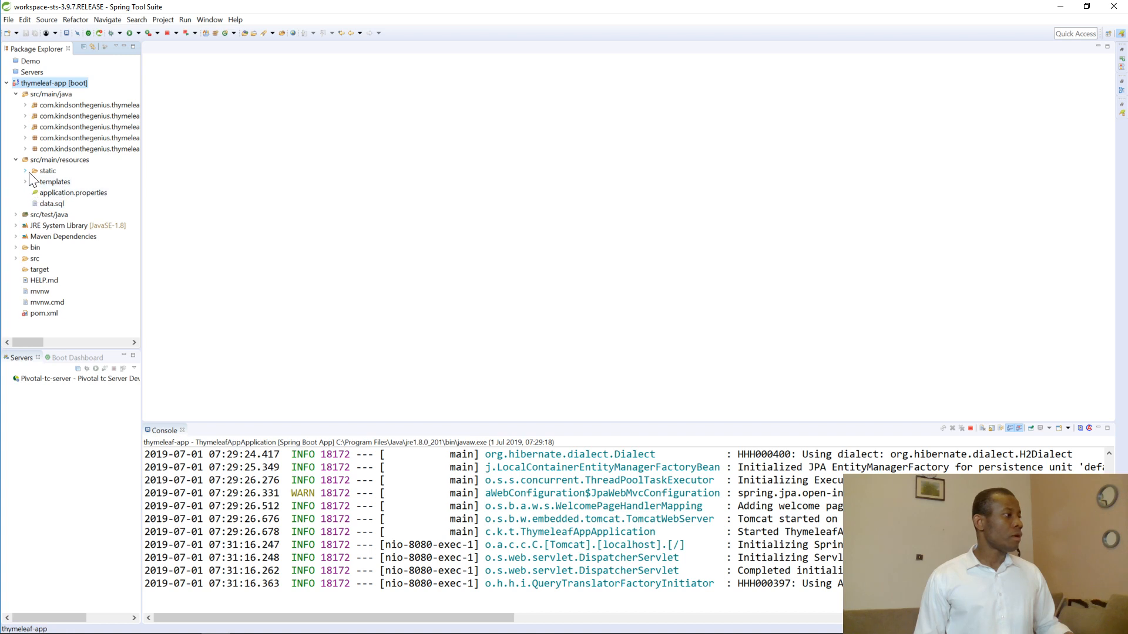
pyautogui.click(25, 170)
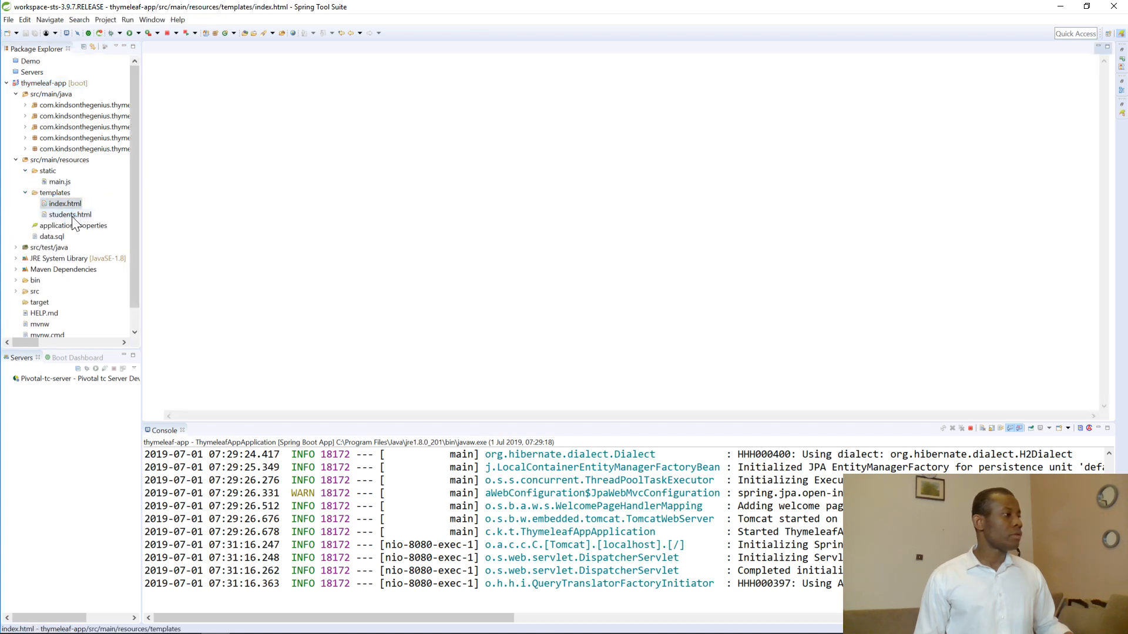
pyautogui.doubleClick(69, 214)
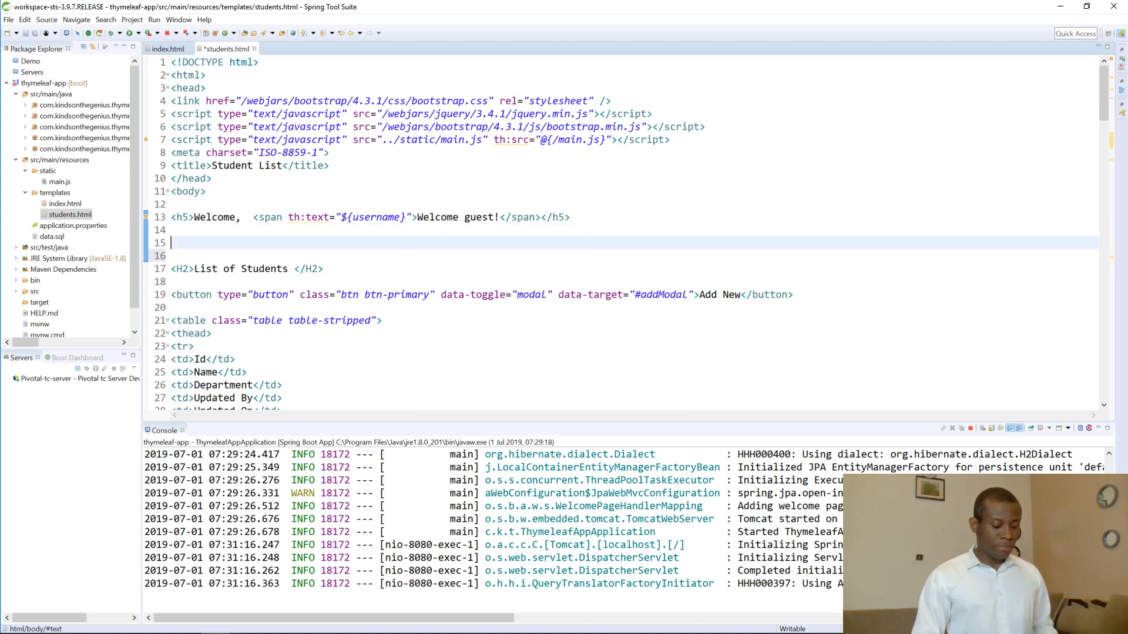
# Step: Paste the copied navbar code into students.html just before the List of Students heading and save
pyautogui.scroll(-3)
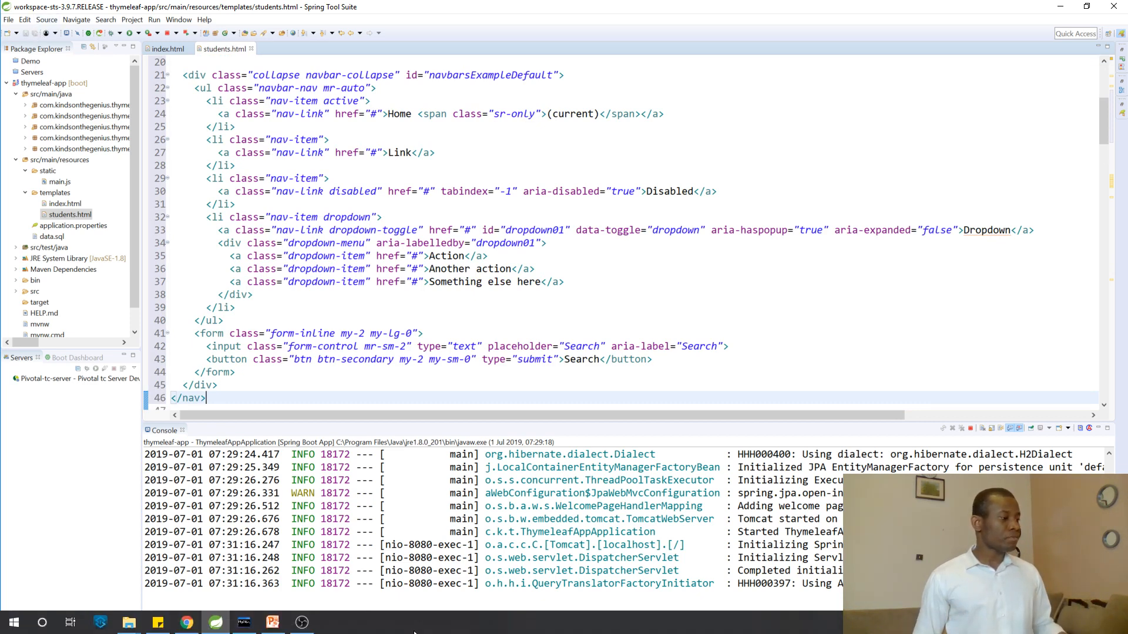
pyautogui.click(197, 33)
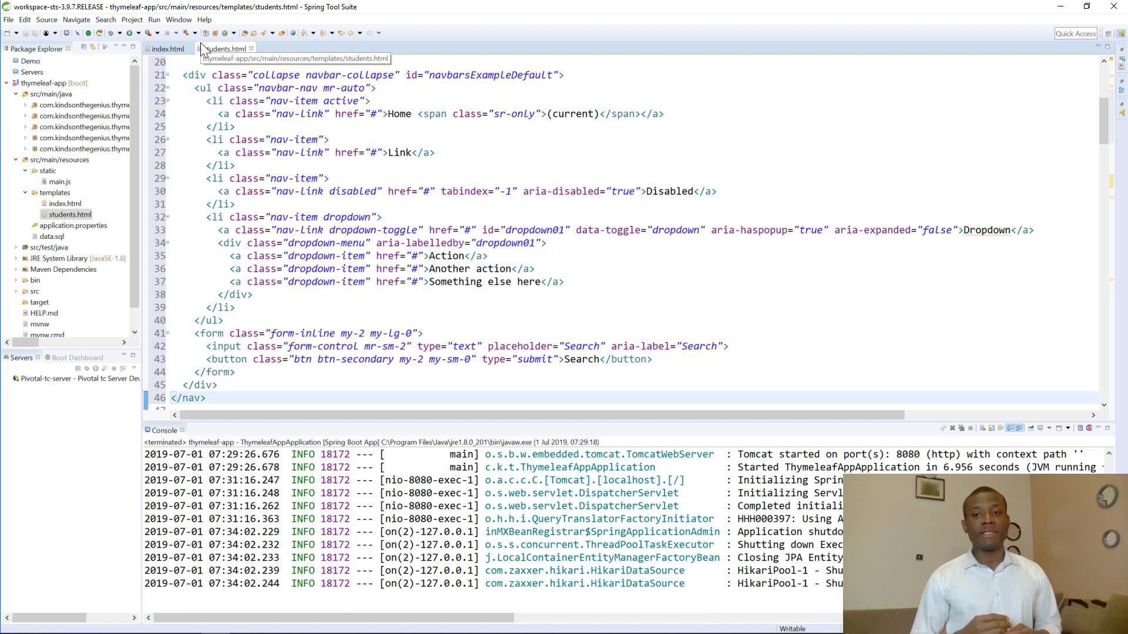
pyautogui.click(208, 398)
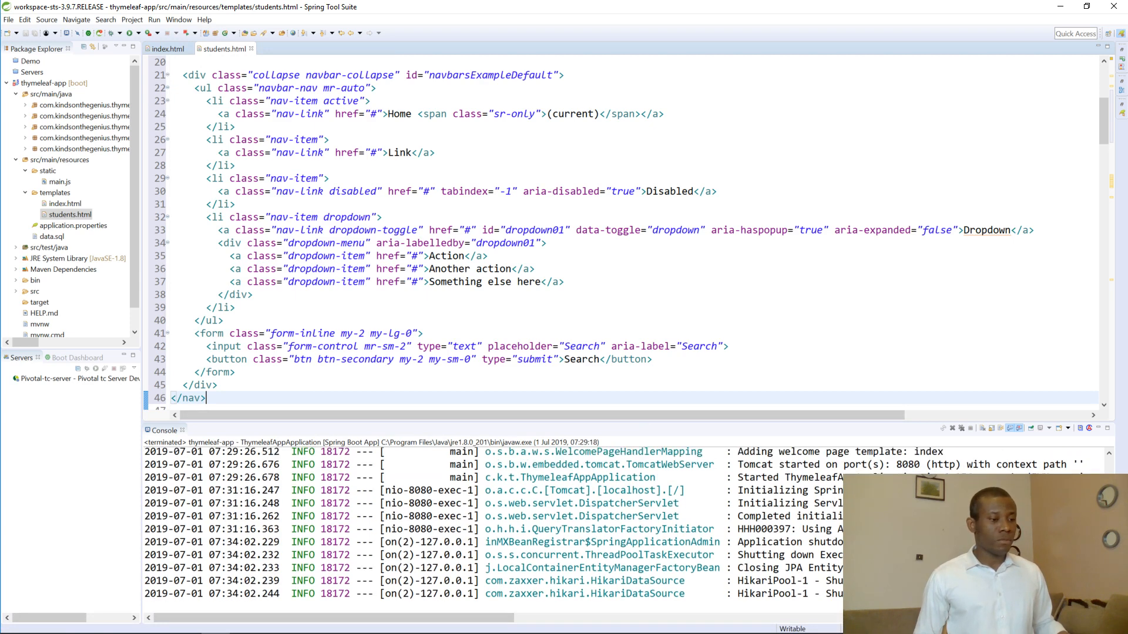
pyautogui.scroll(-3)
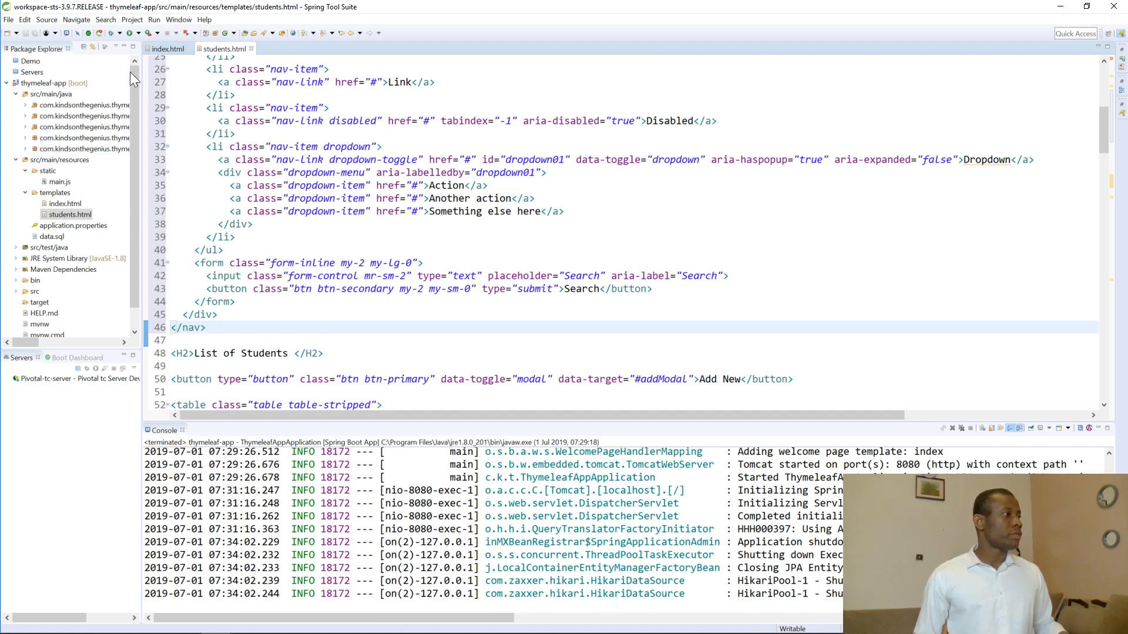
pyautogui.click(207, 33)
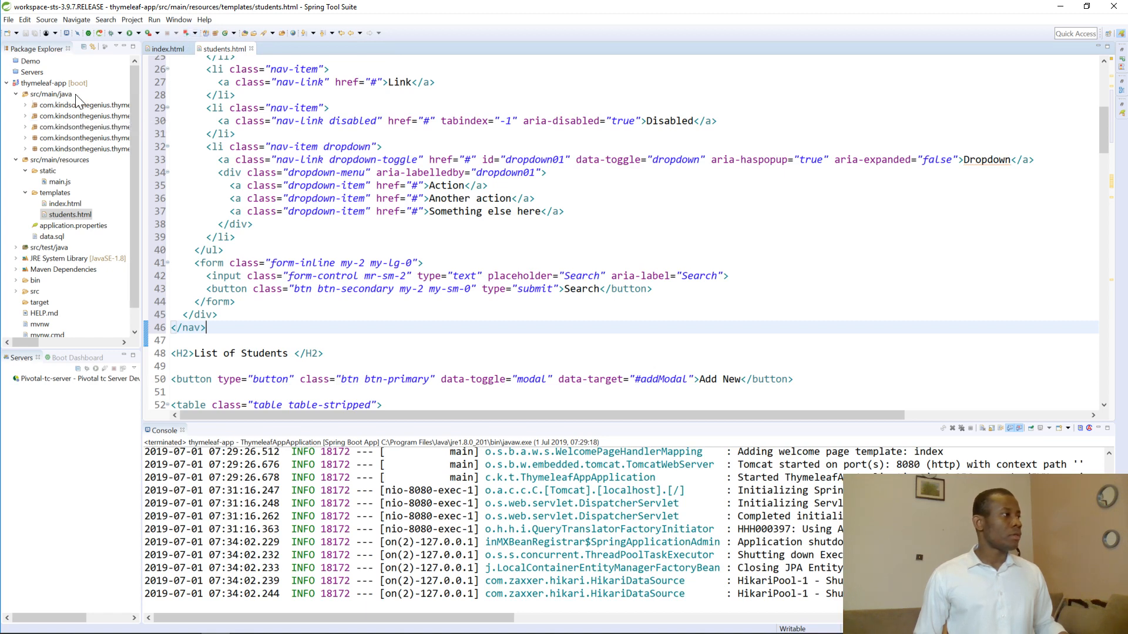
# Step: Bring up the thymeleaf-app project's actions to run it again as a Spring Boot App
pyautogui.rightClick(53, 82)
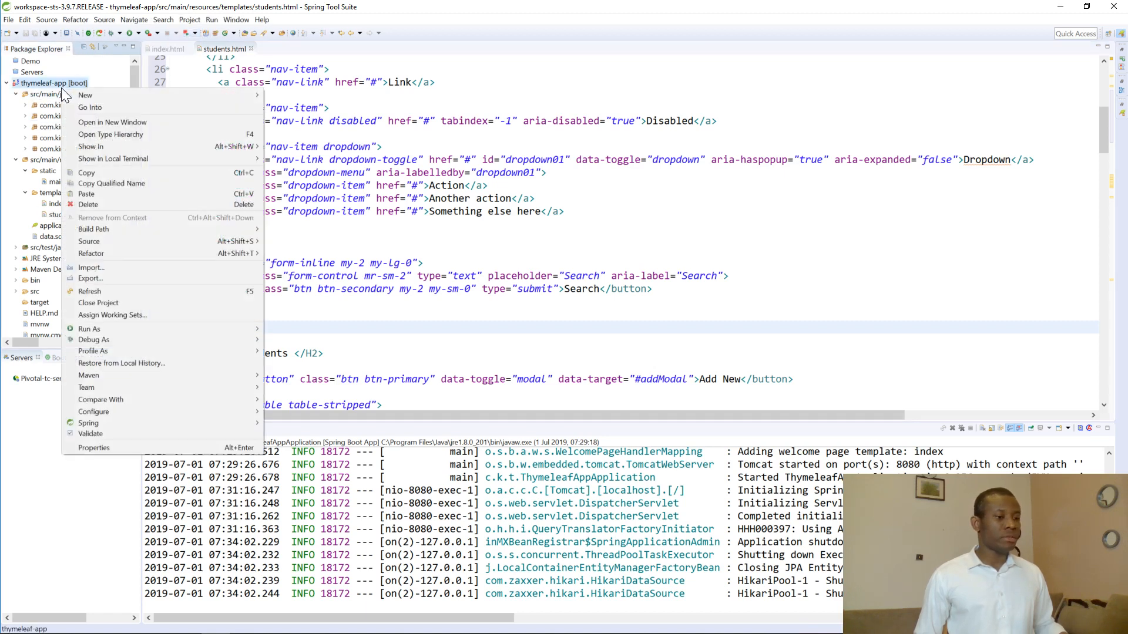
pyautogui.moveTo(92, 351)
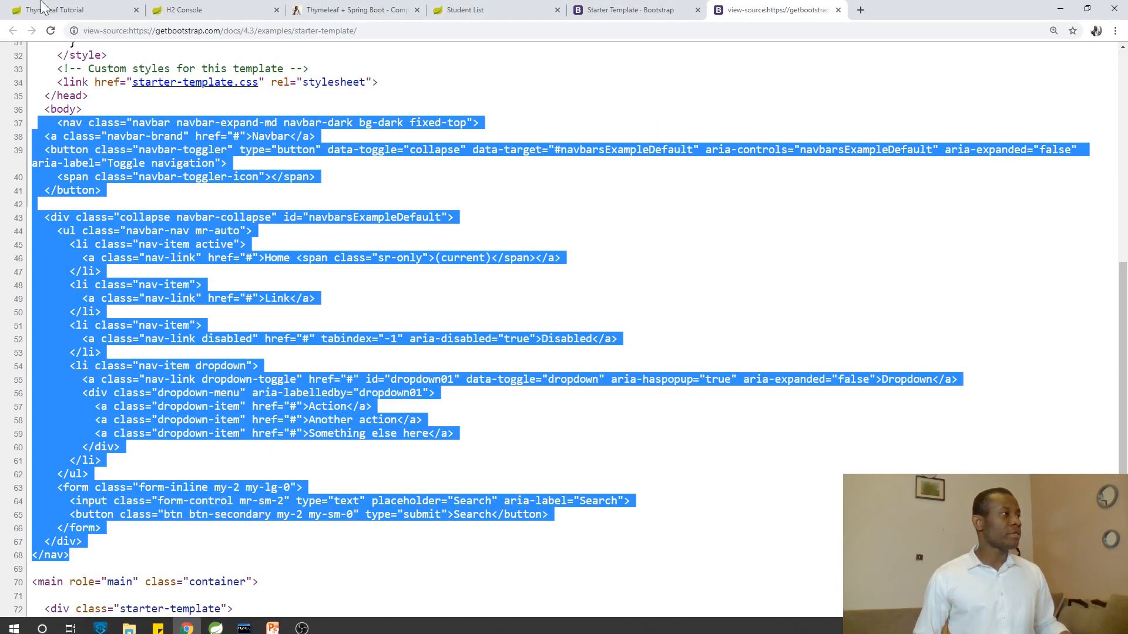
# Step: View the Student List page with the new dark navbar, then bring up the MySQL command-line window
pyautogui.click(467, 9)
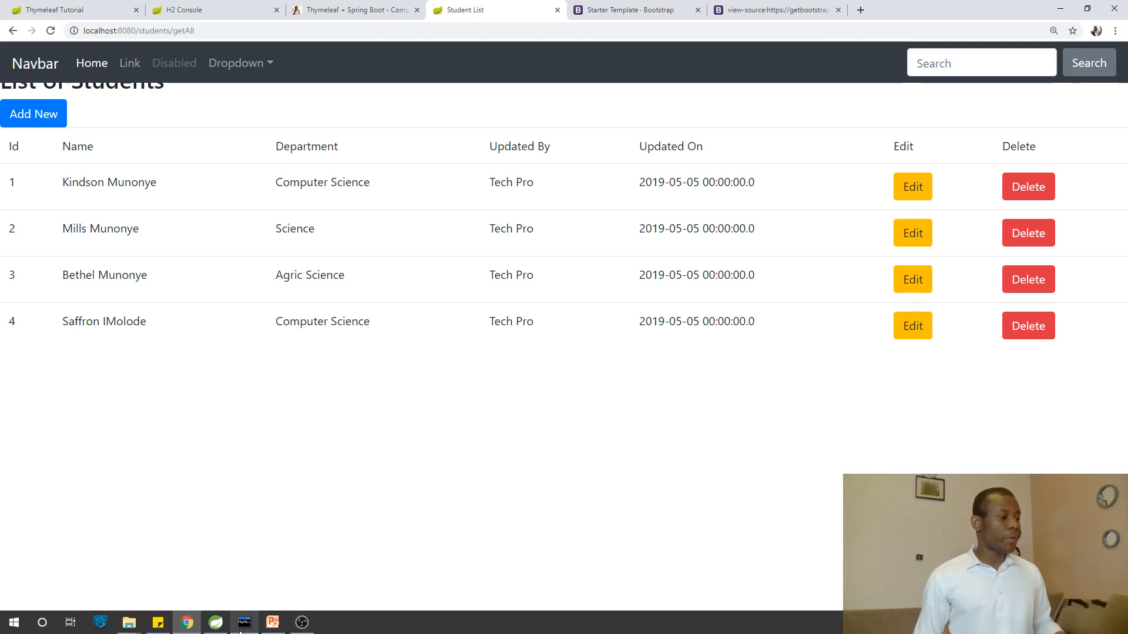
pyautogui.click(271, 622)
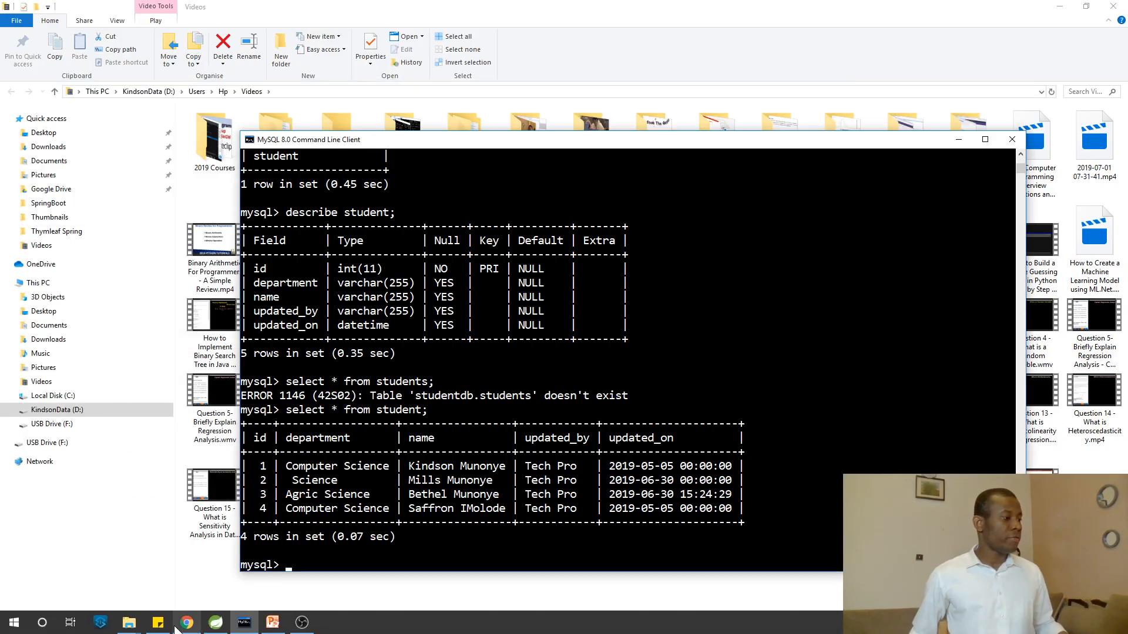
pyautogui.click(243, 622)
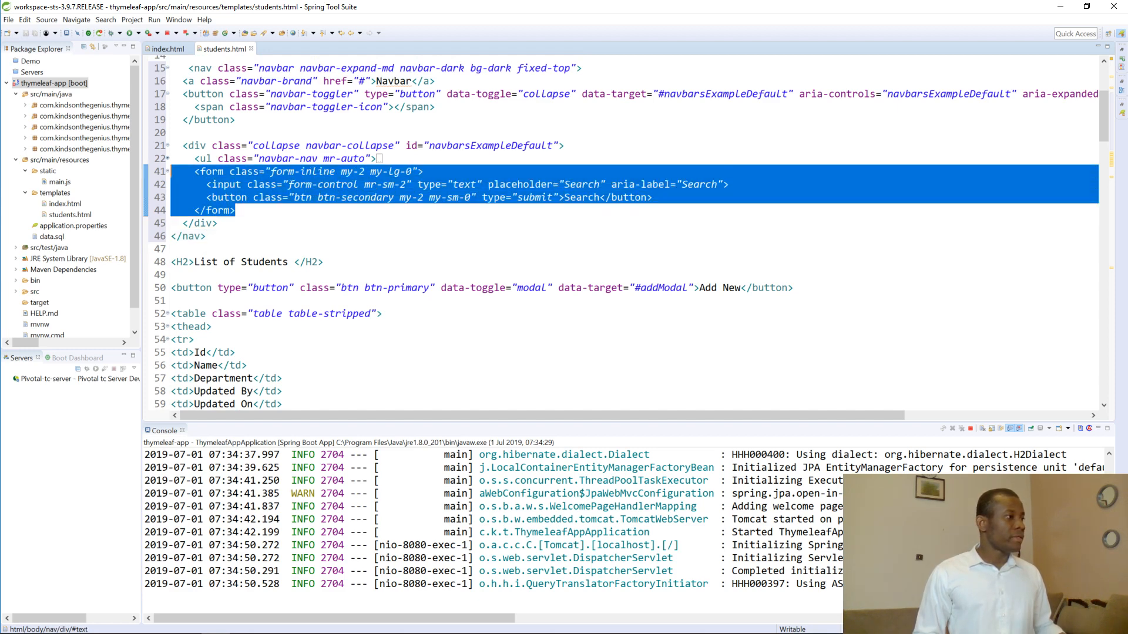
# Step: Delete the navbar's search form block and copy the h5 Welcome username line
pyautogui.press('Delete')
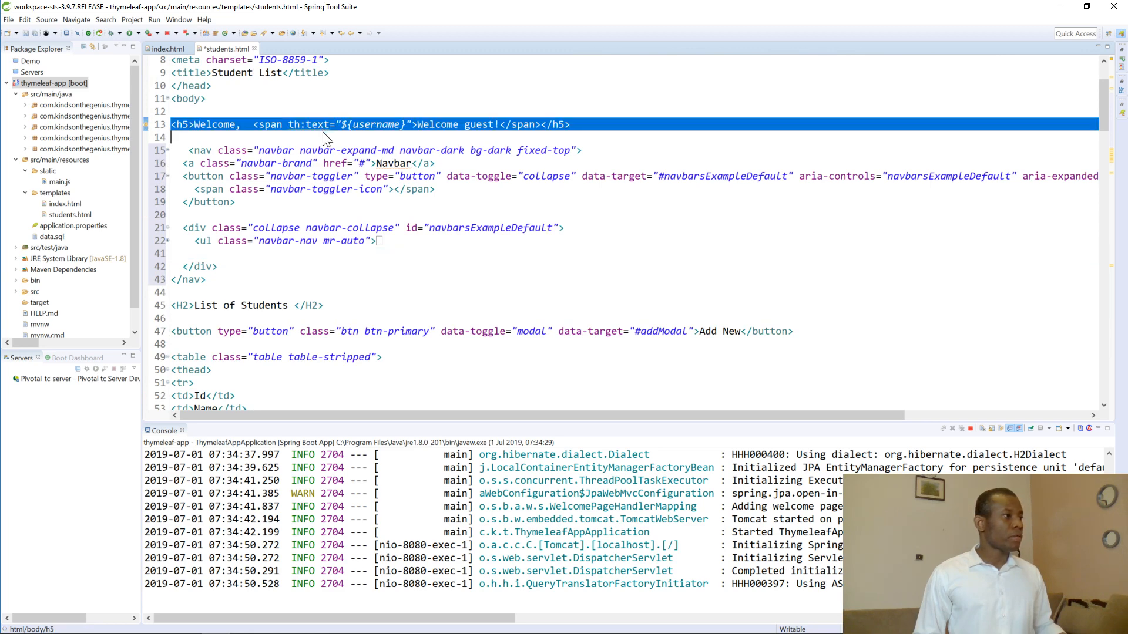
pyautogui.rightClick(324, 136)
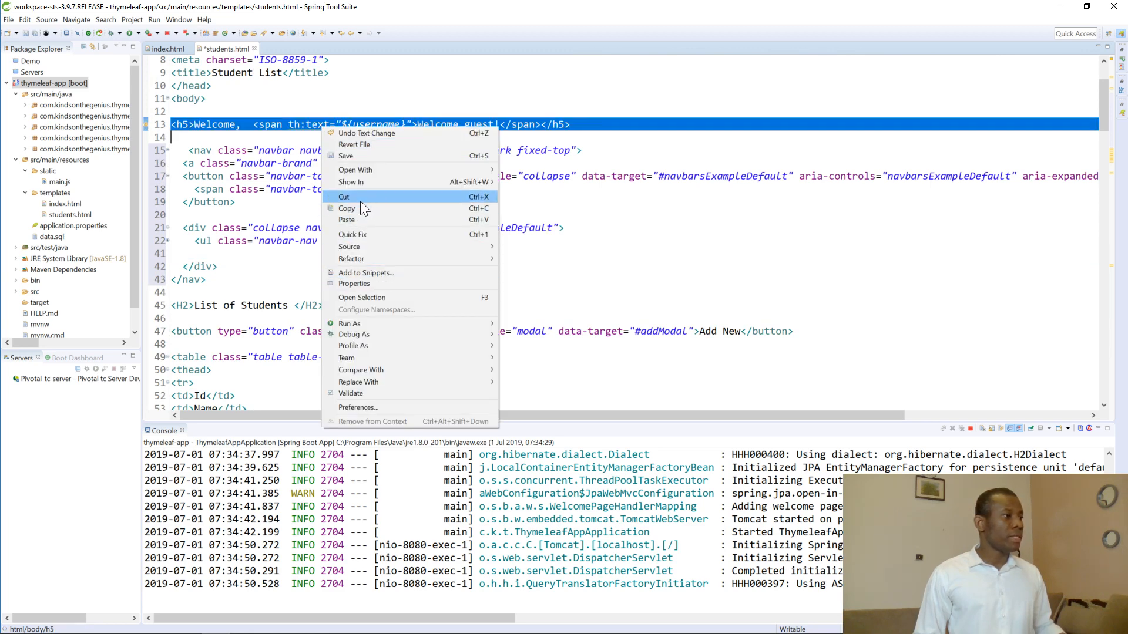
pyautogui.click(345, 196)
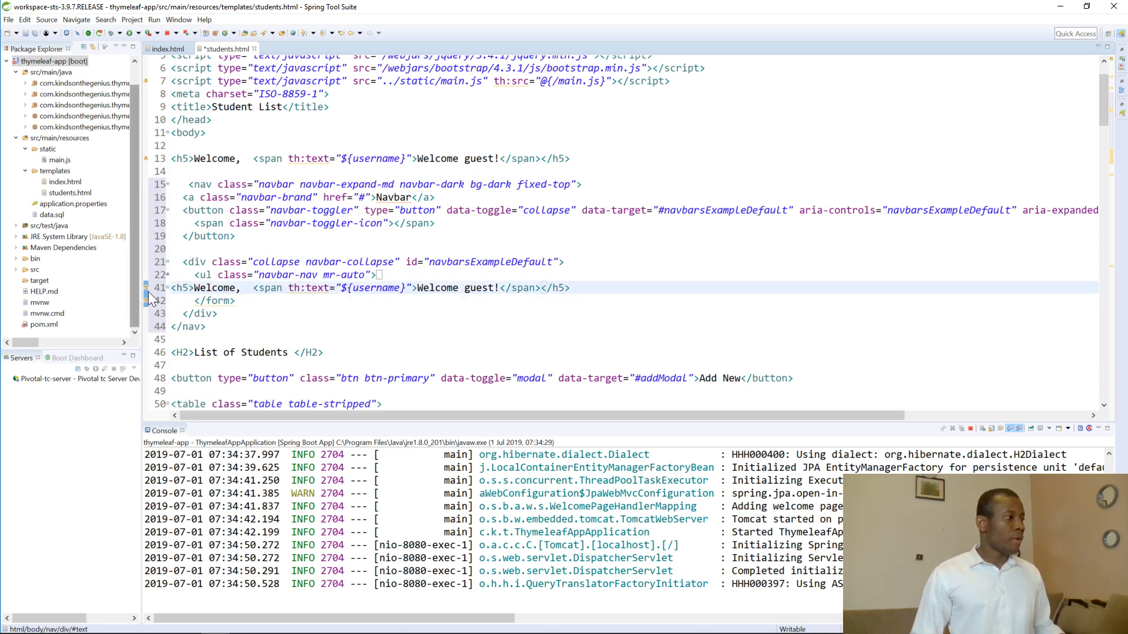
# Step: Wrap the pasted welcome heading in <li class="nav-item active"> ... </li> and remove the original
pyautogui.click(173, 288)
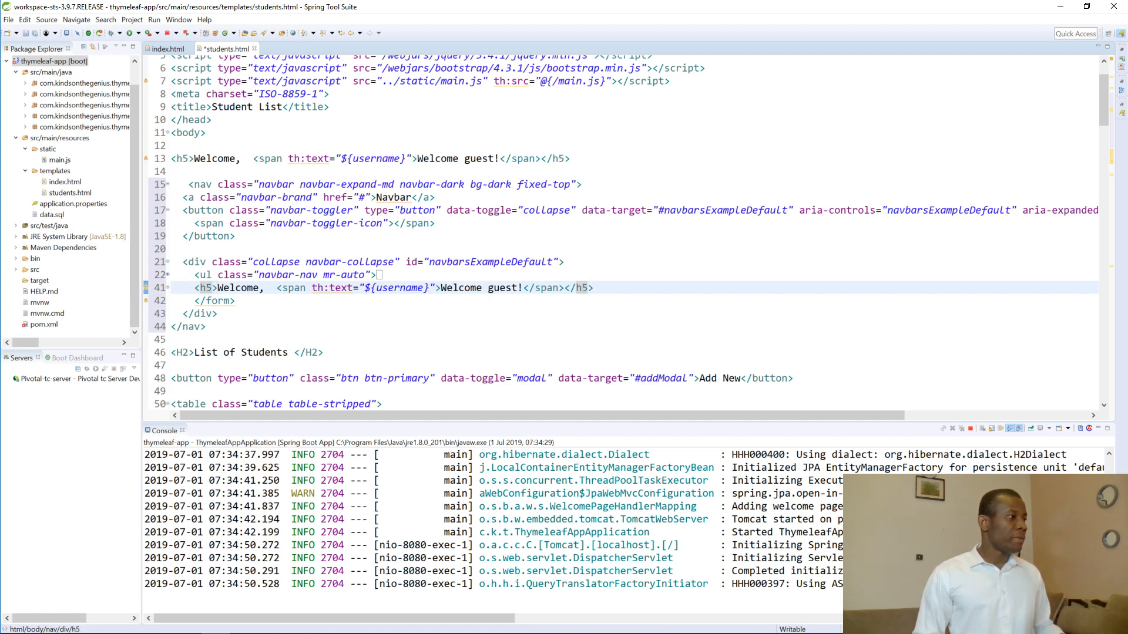
pyautogui.click(195, 288)
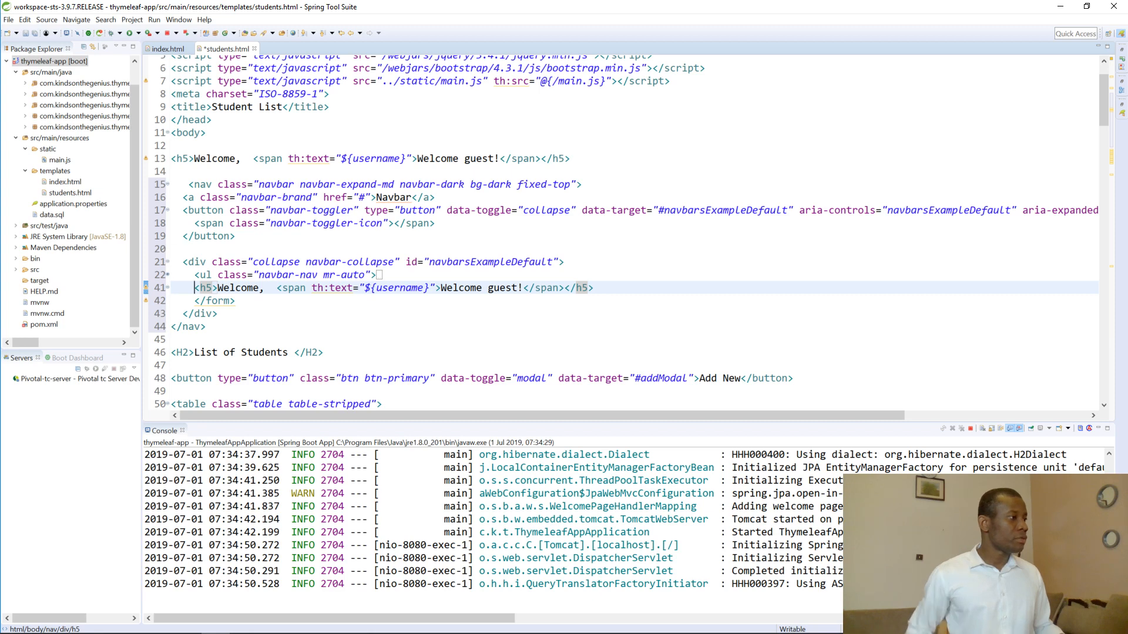
pyautogui.moveTo(172, 281)
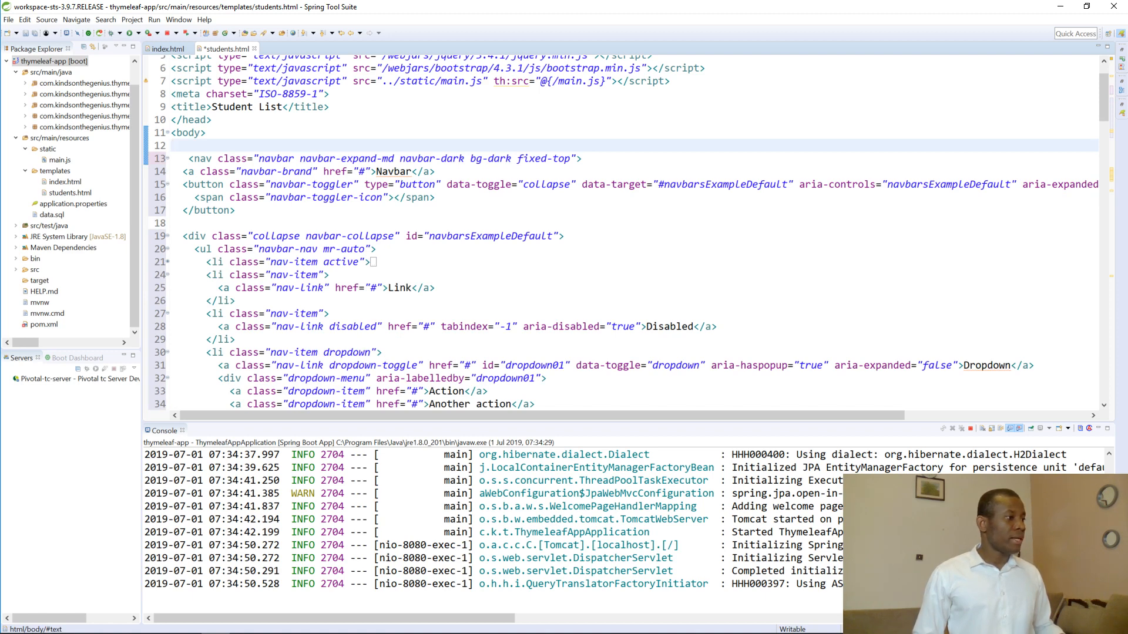
pyautogui.doubleClick(294, 275)
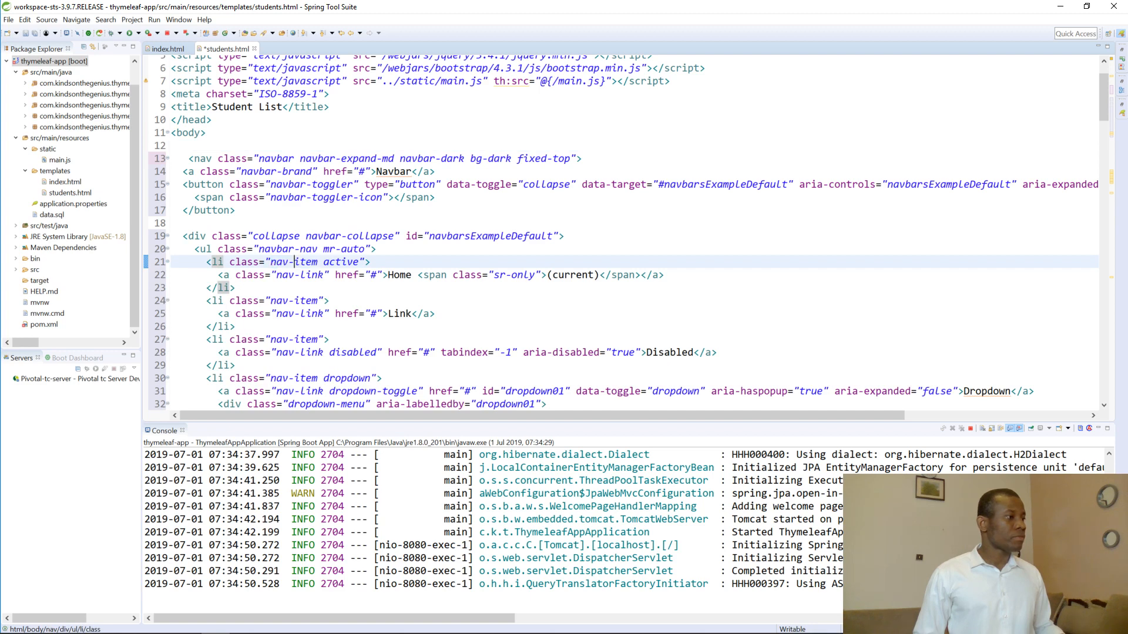
pyautogui.rightClick(294, 262)
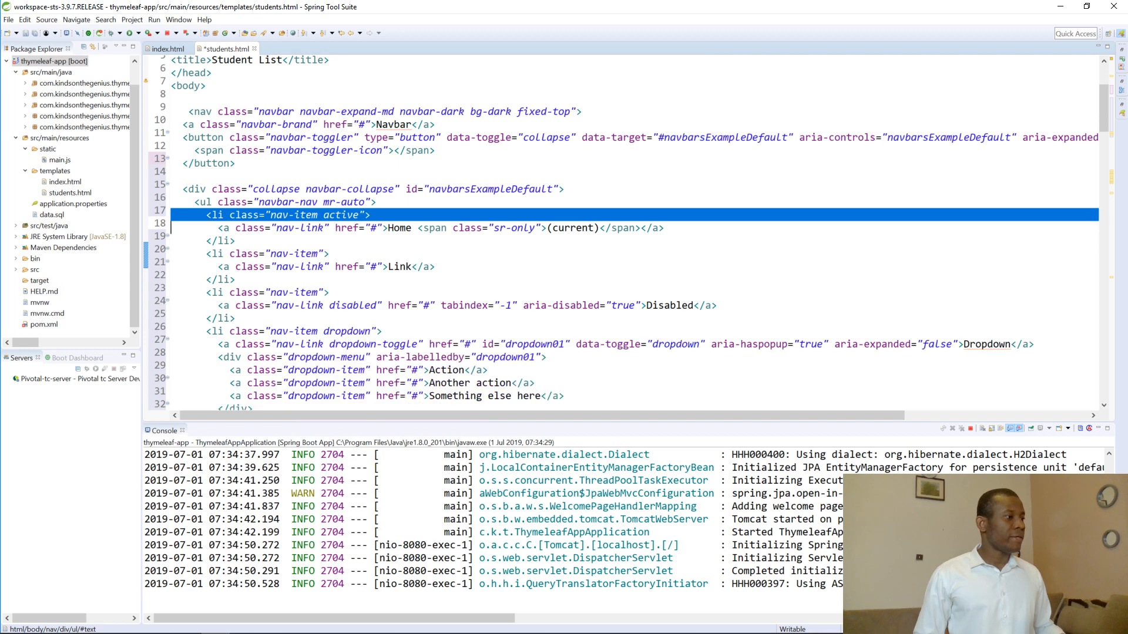
pyautogui.scroll(-3)
pyautogui.write('<')
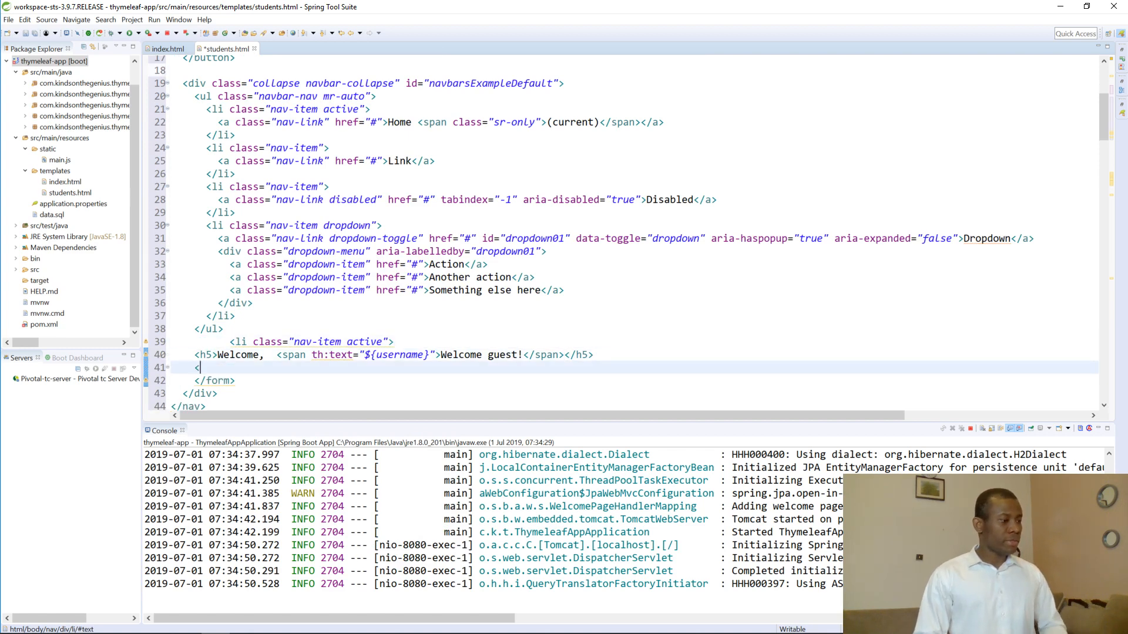
pyautogui.write('/li>')
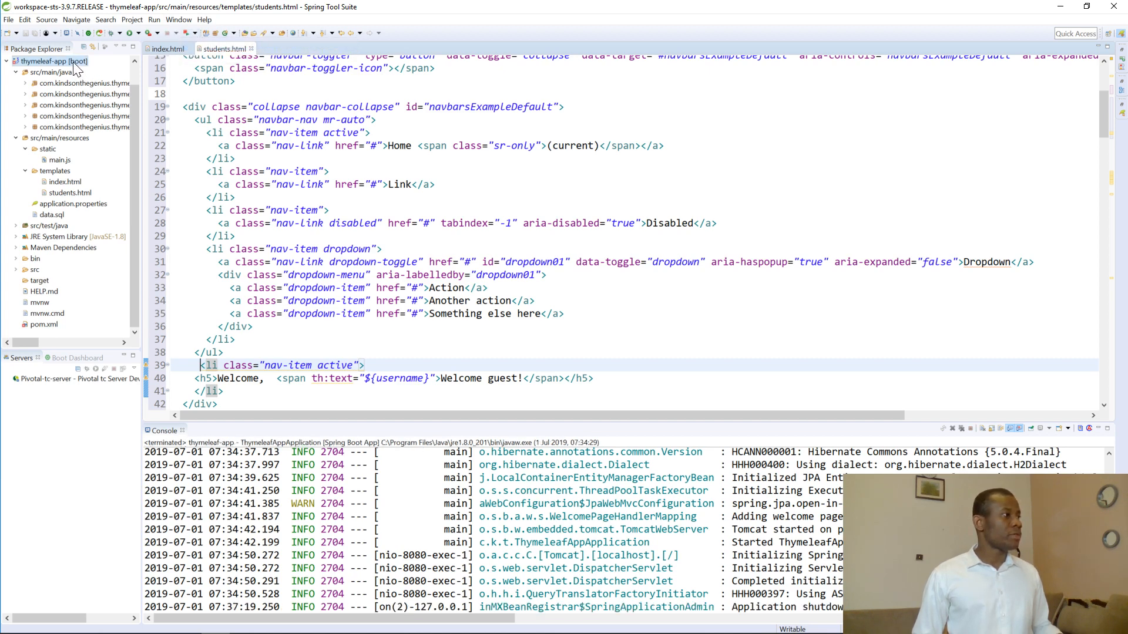
# Step: Bring up the thymeleaf-app project's actions to relaunch it as a Spring Boot App
pyautogui.rightClick(54, 61)
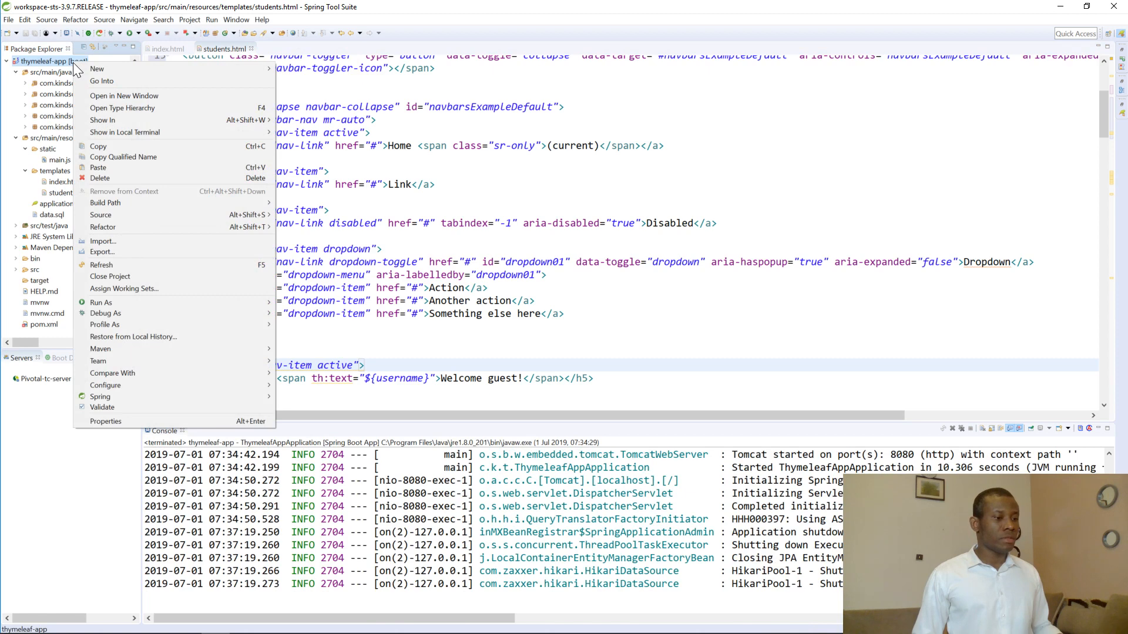
pyautogui.moveTo(101, 302)
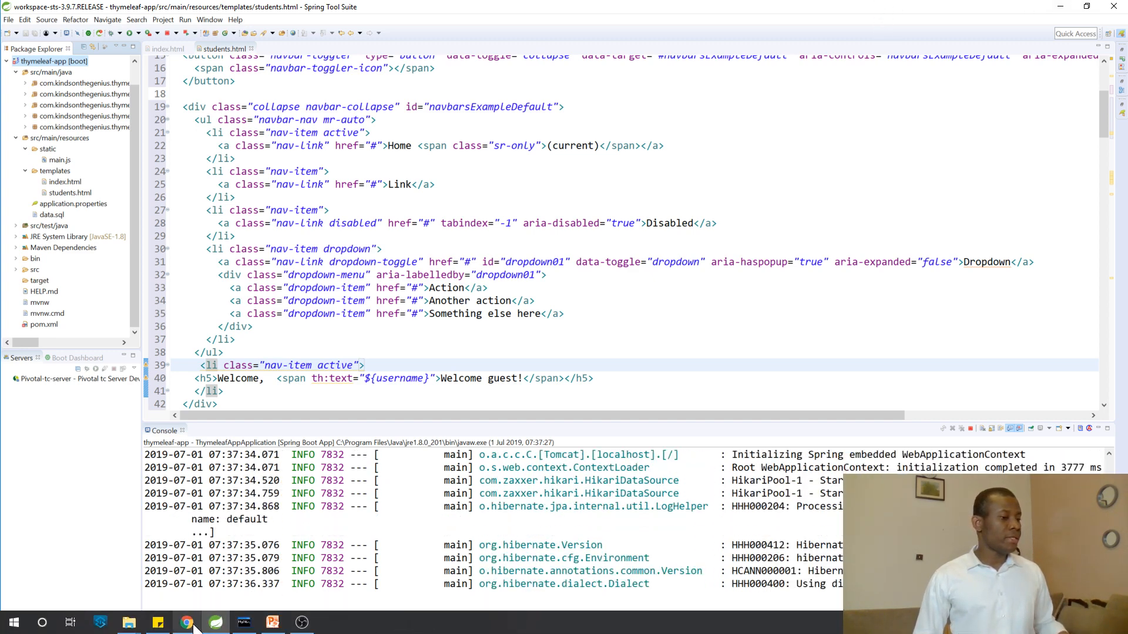
# Step: Switch to Chrome to refresh the Student List page showing the Welcome greeting at the navbar's right
pyautogui.click(187, 623)
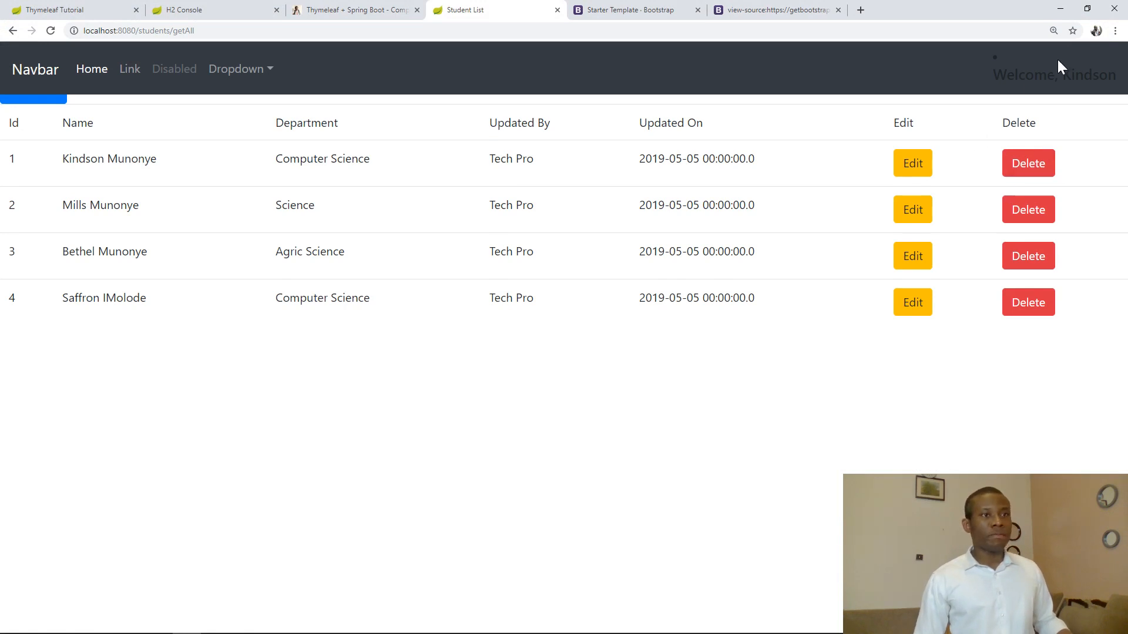
pyautogui.moveTo(1065, 10)
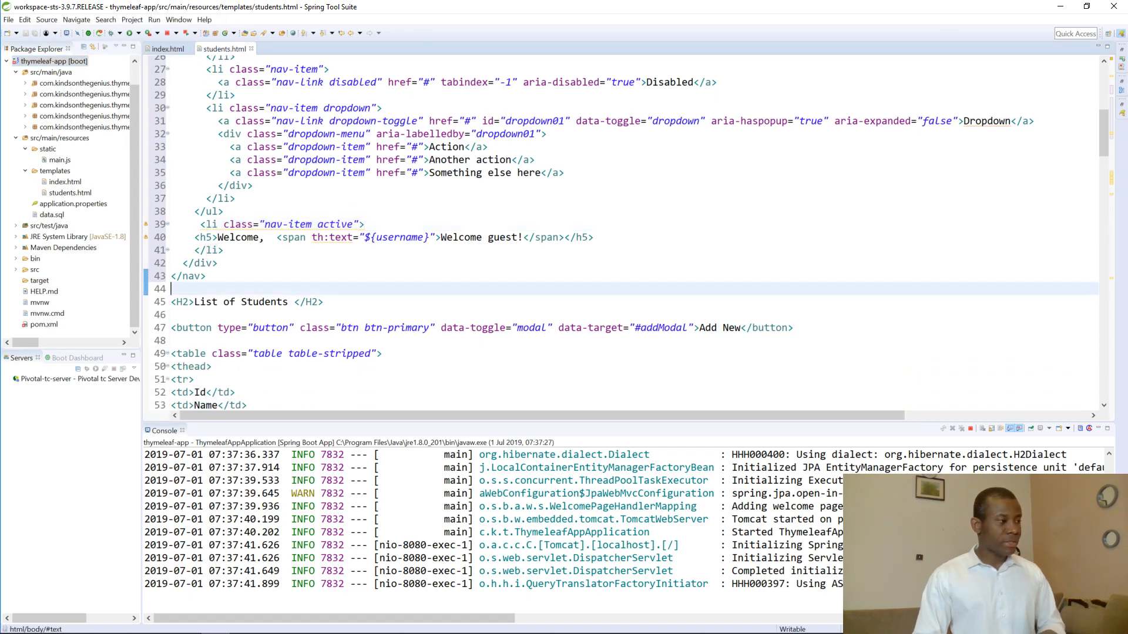
# Step: Add <br> line breaks after </nav> so the List of Students heading sits below the navbar
pyautogui.write('<br')
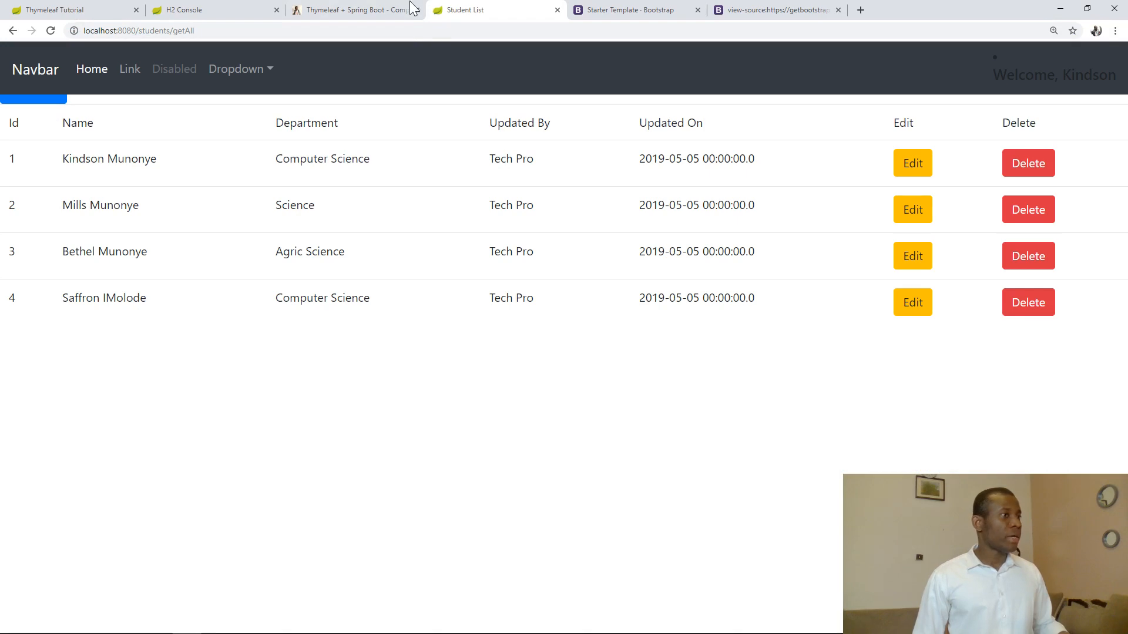
# Step: Copy the <main role="main" class="container"> block from the Bootstrap starter template source
pyautogui.click(770, 9)
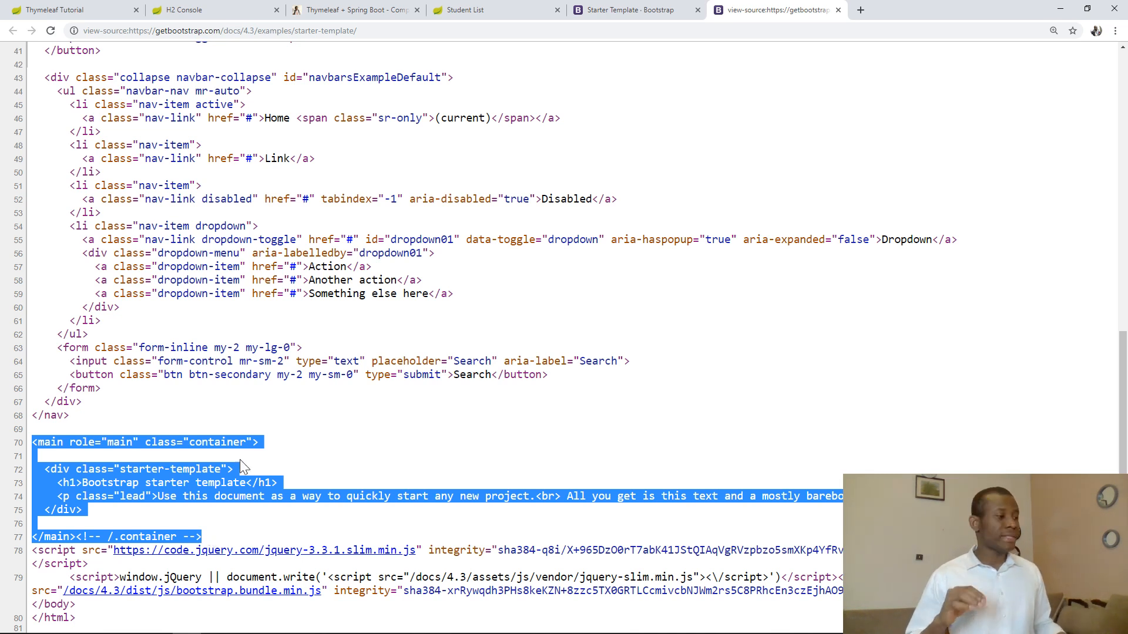
pyautogui.rightClick(244, 466)
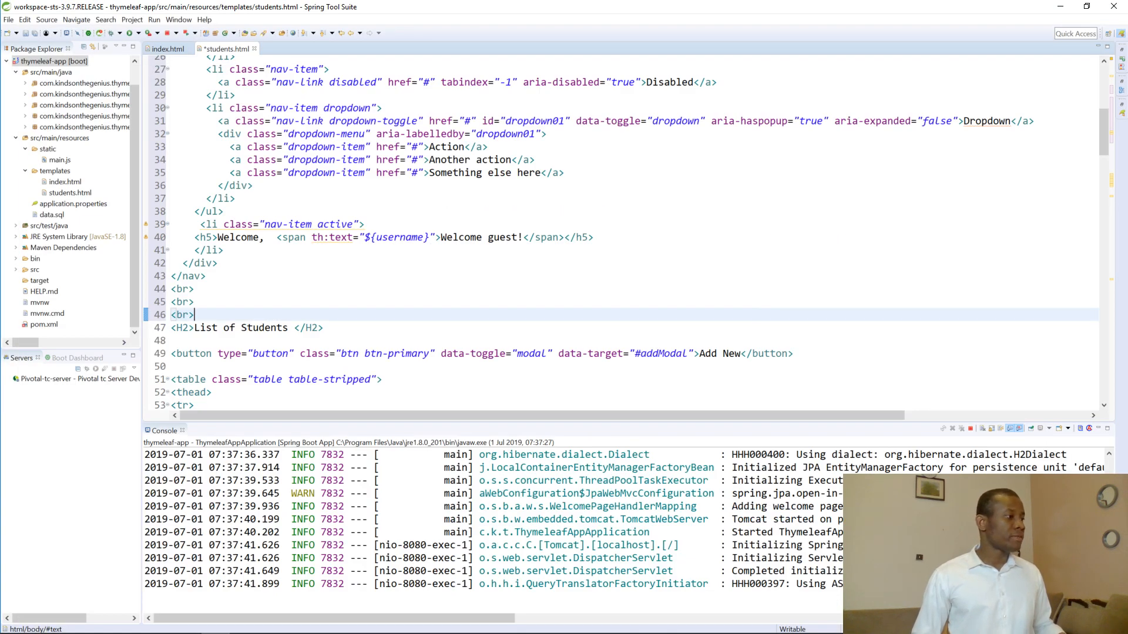
# Step: Delete the starter-template h1/p placeholder and rename the main container tag to div
pyautogui.scroll(-3)
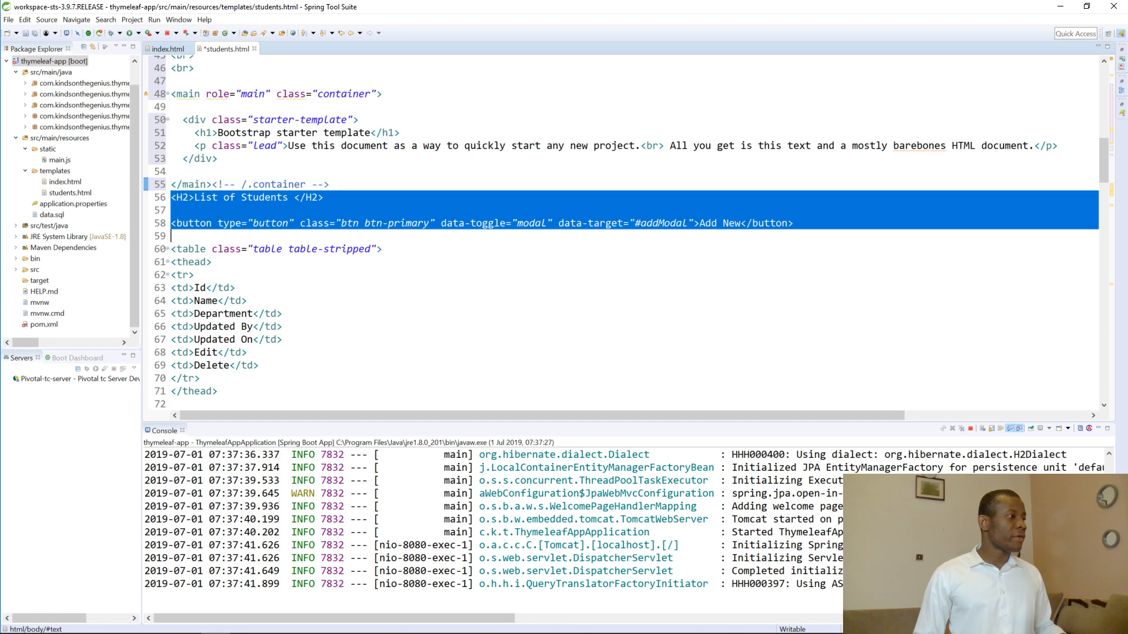
pyautogui.scroll(-3)
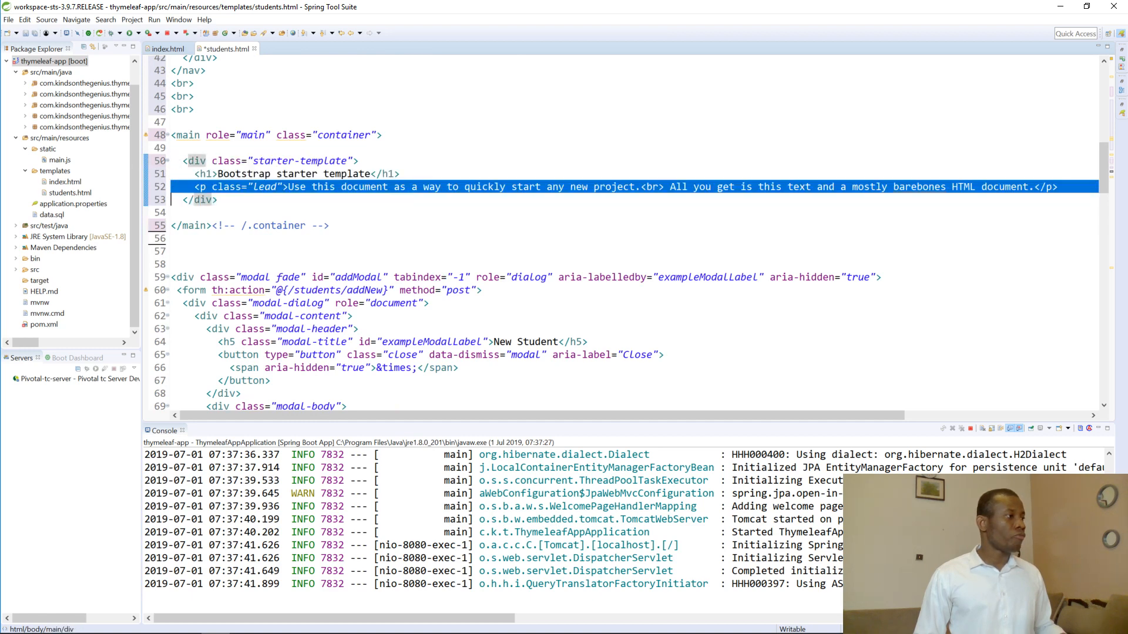
pyautogui.press('Delete')
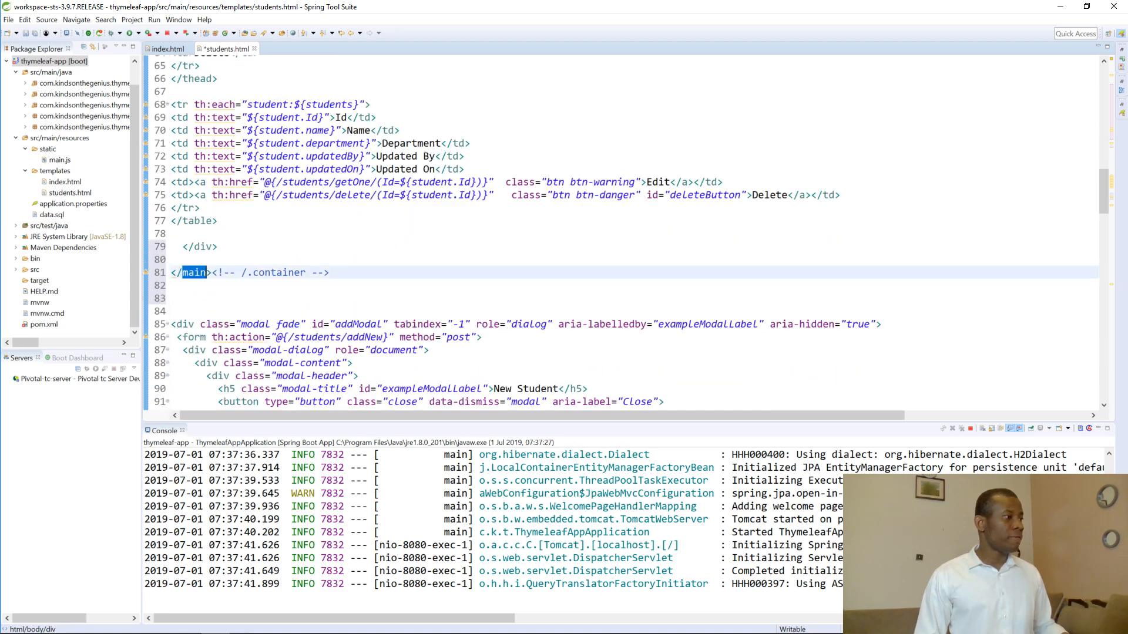
pyautogui.write('div')
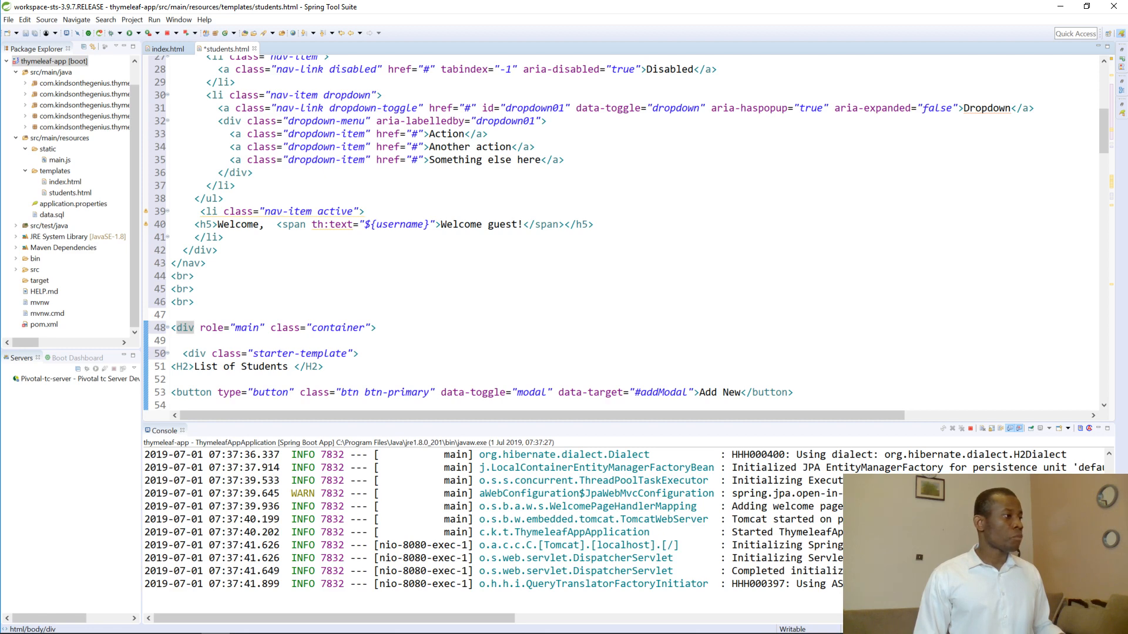
# Step: Give the welcome nav item style="color:#FFFFFF" so the username shows white, then rerun the app
pyautogui.write('style')
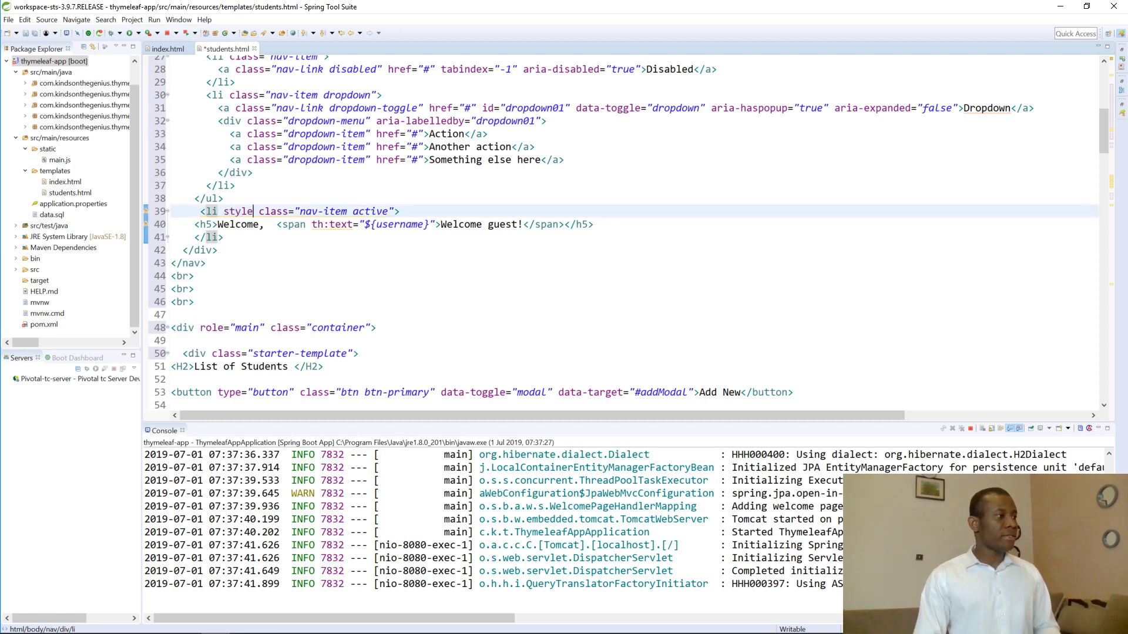
pyautogui.write('""')
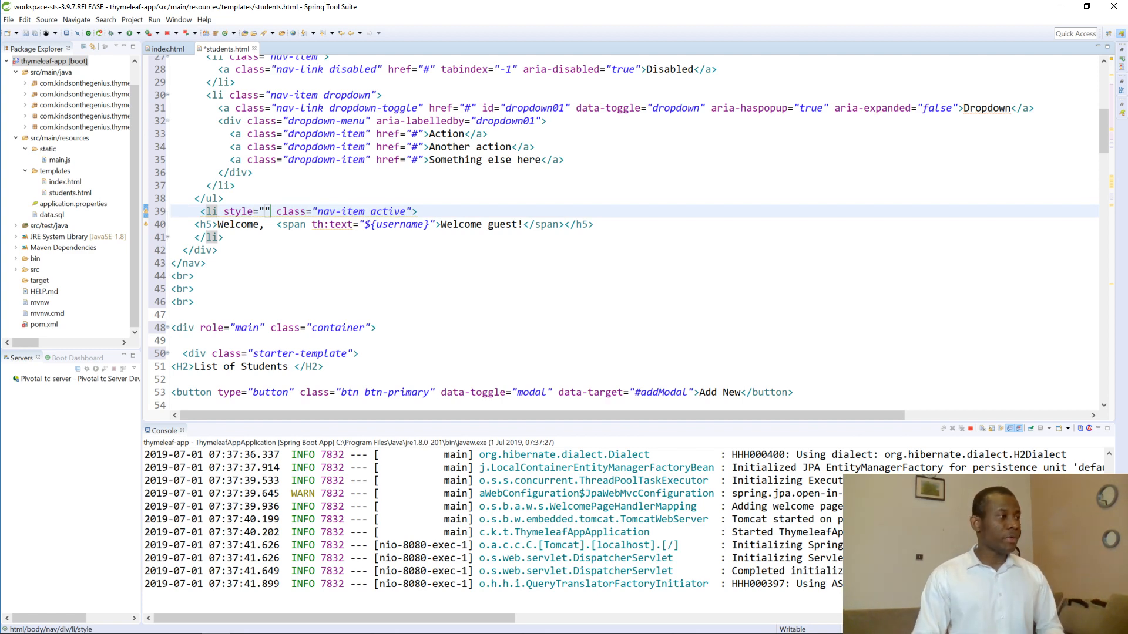
pyautogui.write('fond')
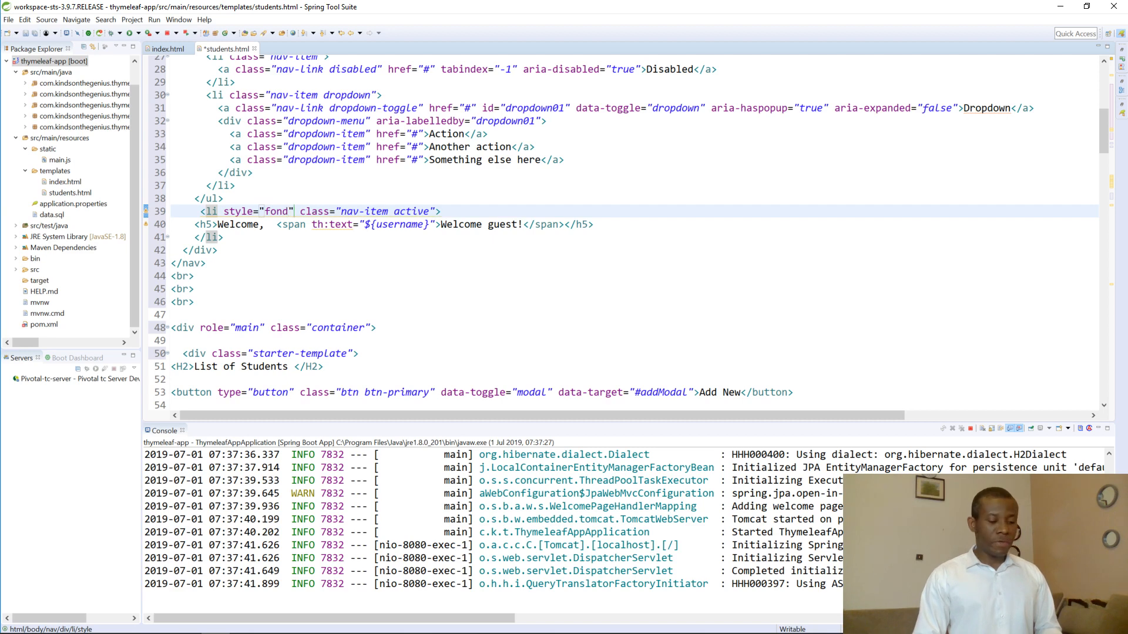
pyautogui.write('font')
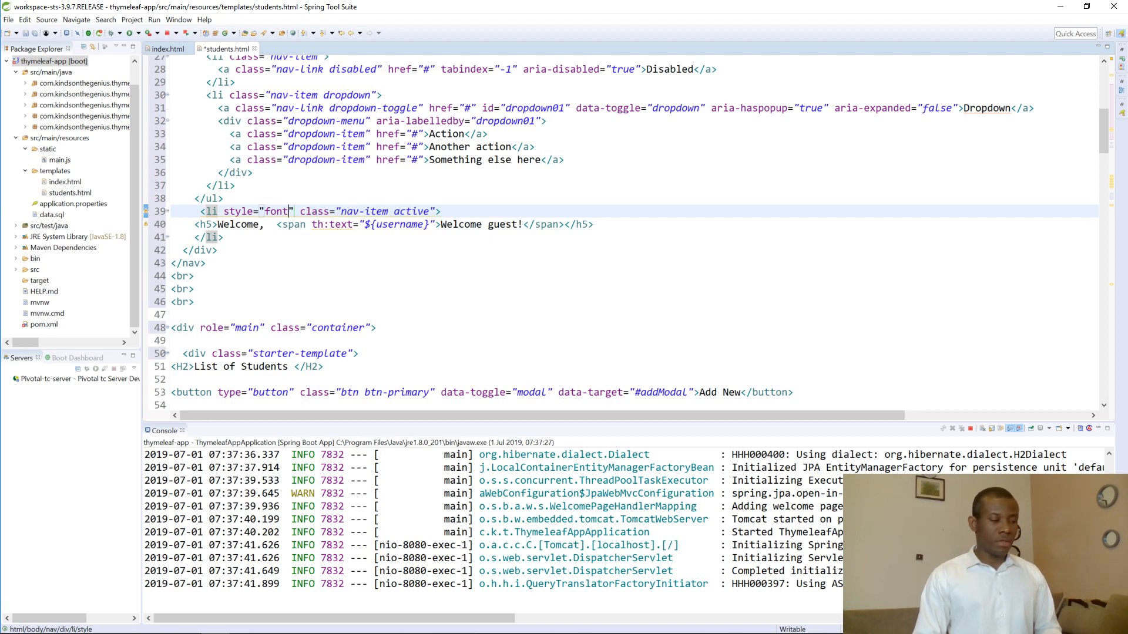
pyautogui.write('color:')
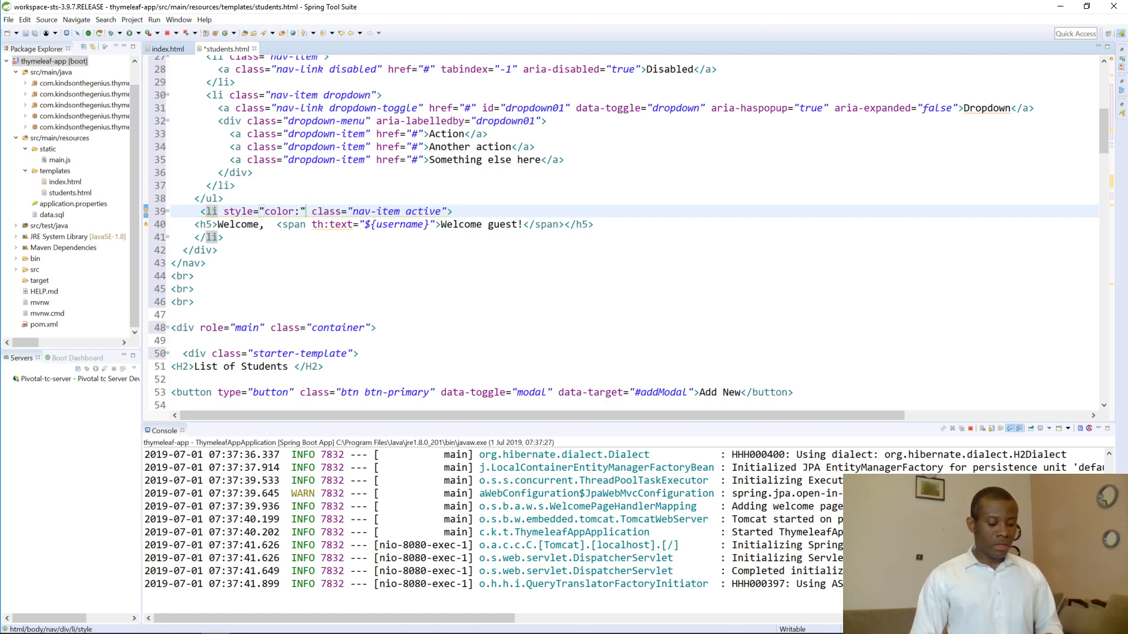
pyautogui.write('#')
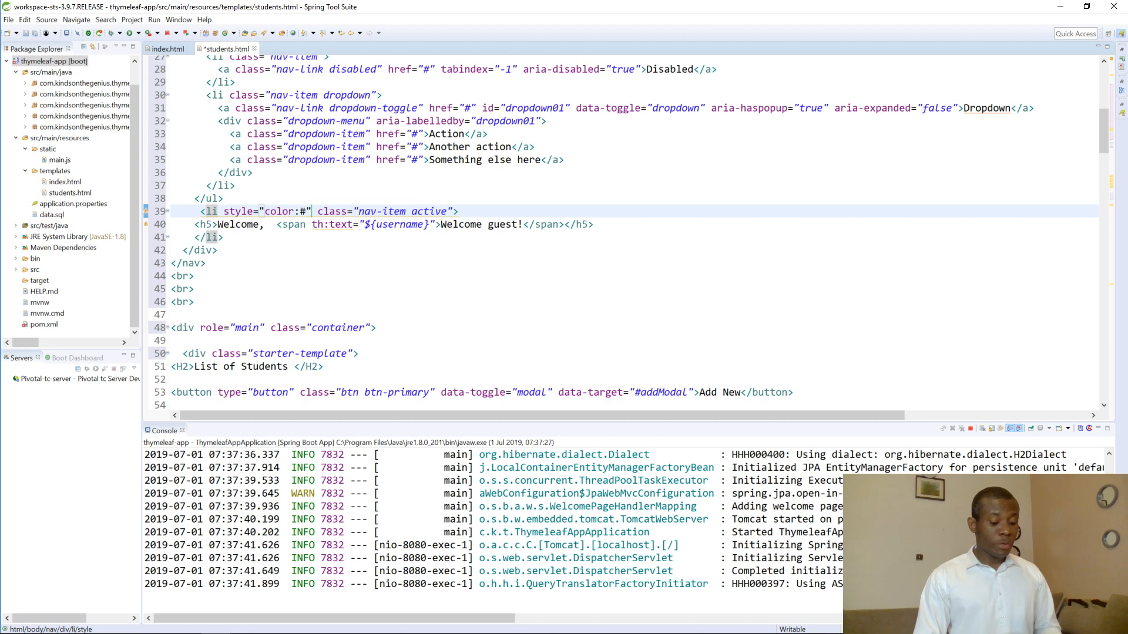
pyautogui.write('F')
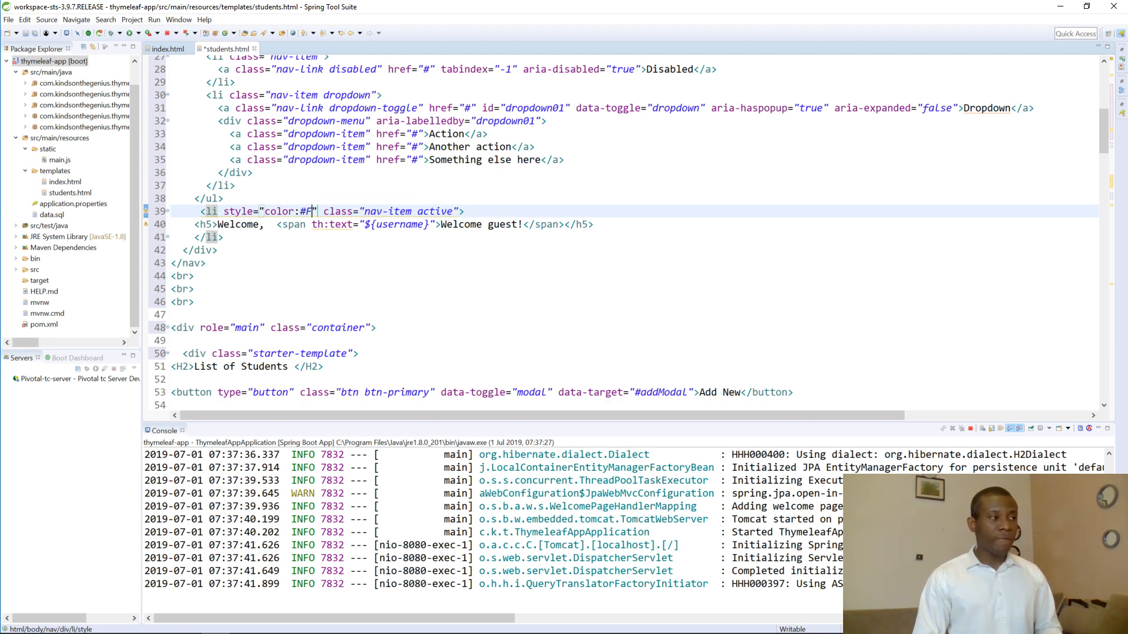
pyautogui.write('FFFFF')
pyautogui.click(349, 237)
pyautogui.write('div')
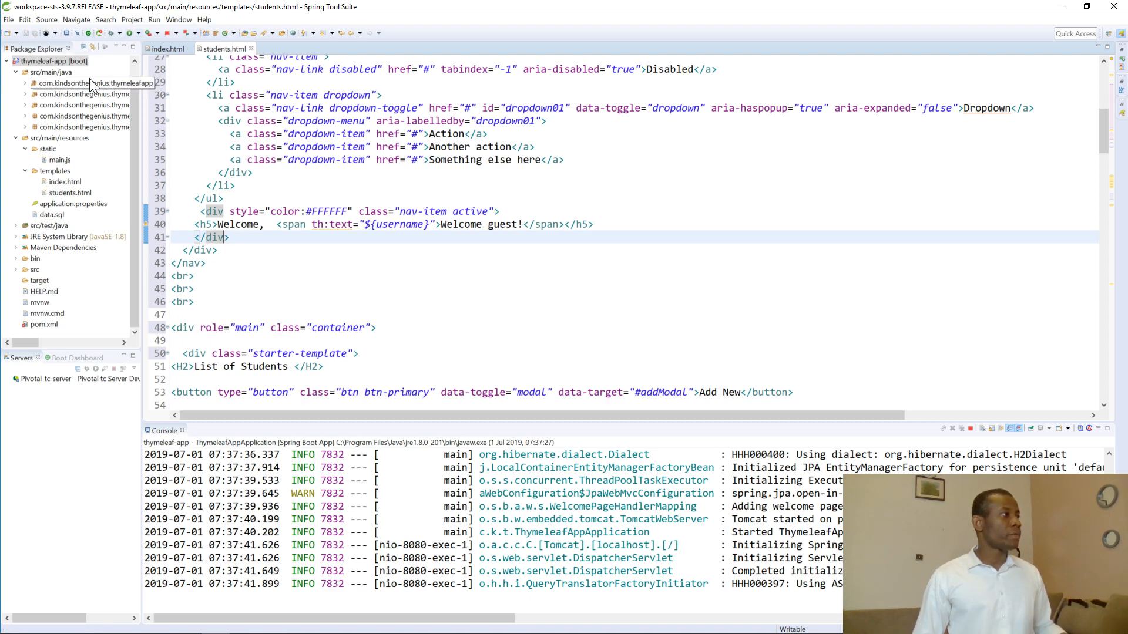
pyautogui.rightClick(86, 82)
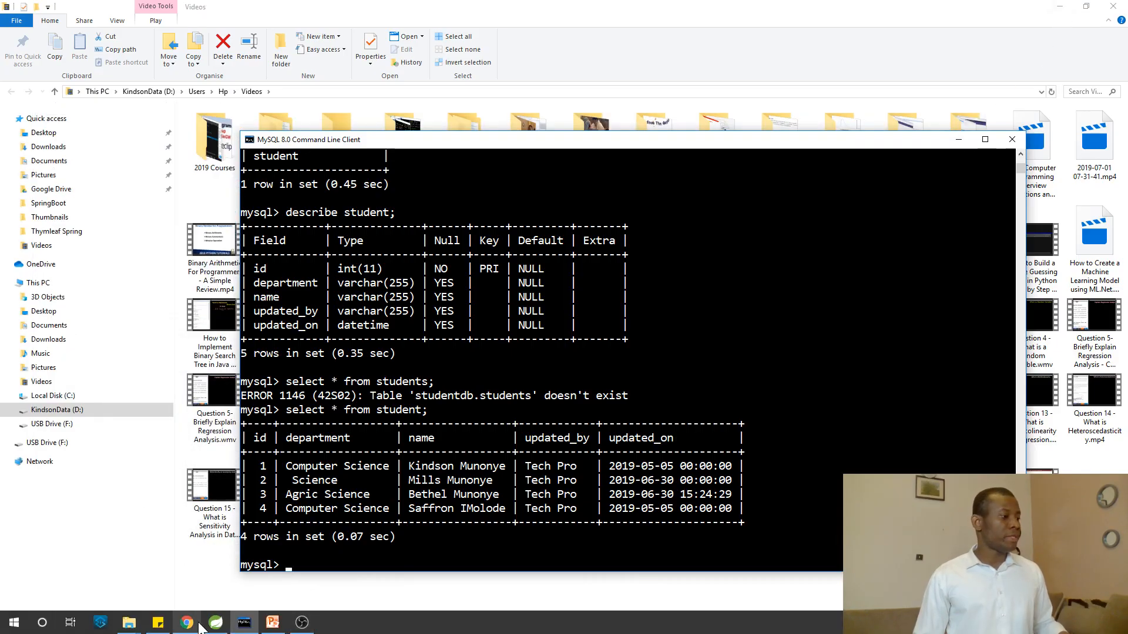
# Step: View the reloaded Student List page in Chrome with its four records and Welcome, Kindson
pyautogui.click(187, 623)
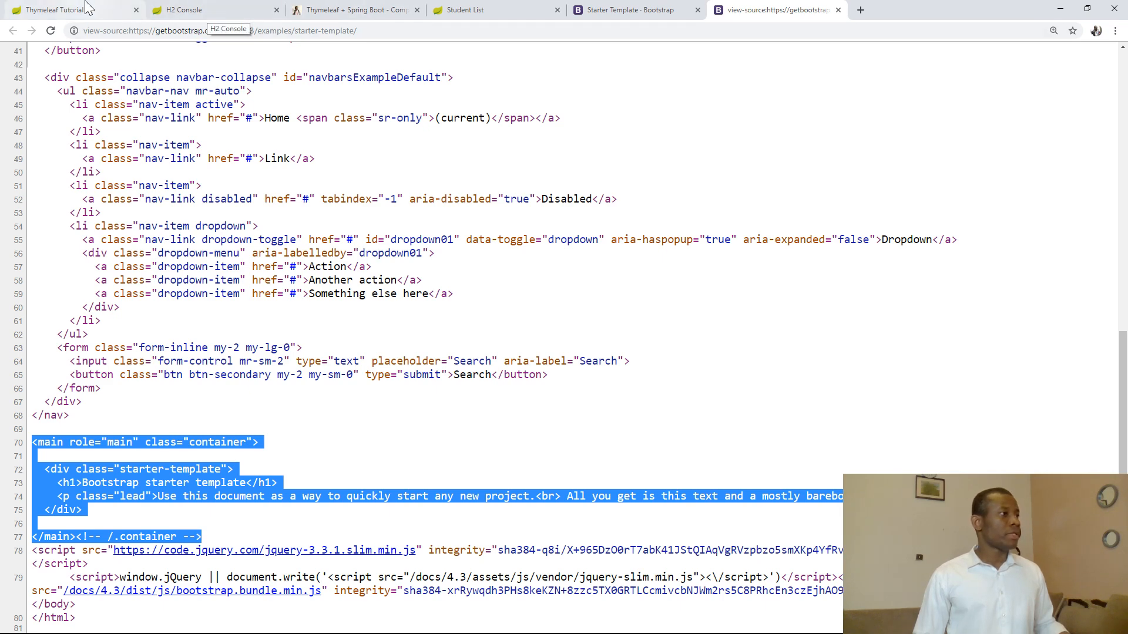
pyautogui.click(464, 10)
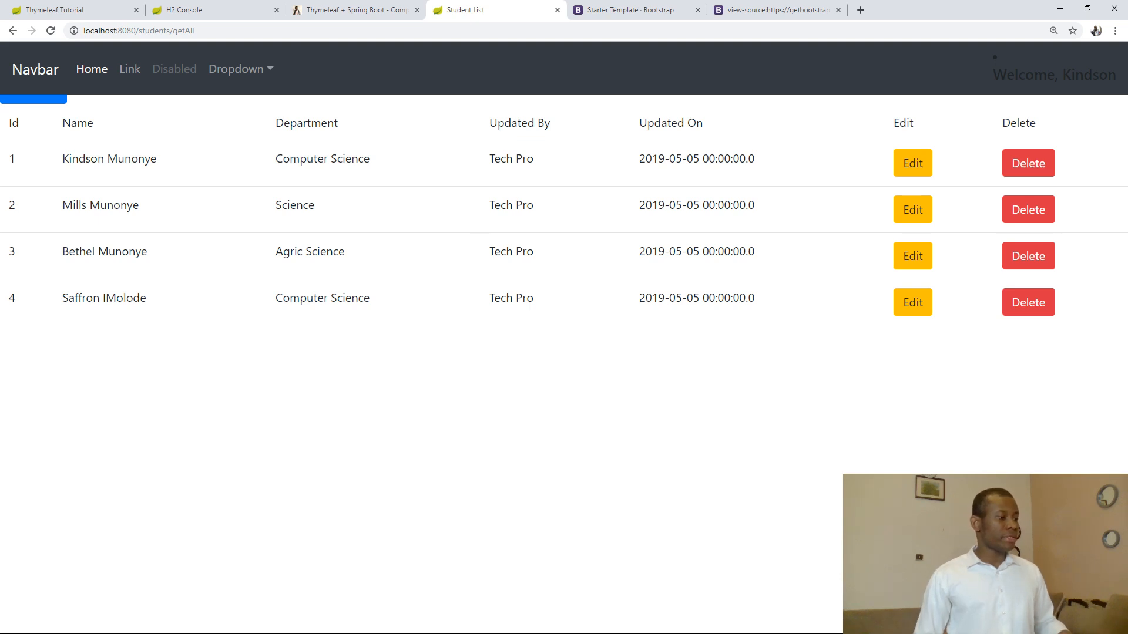
pyautogui.moveTo(459, 614)
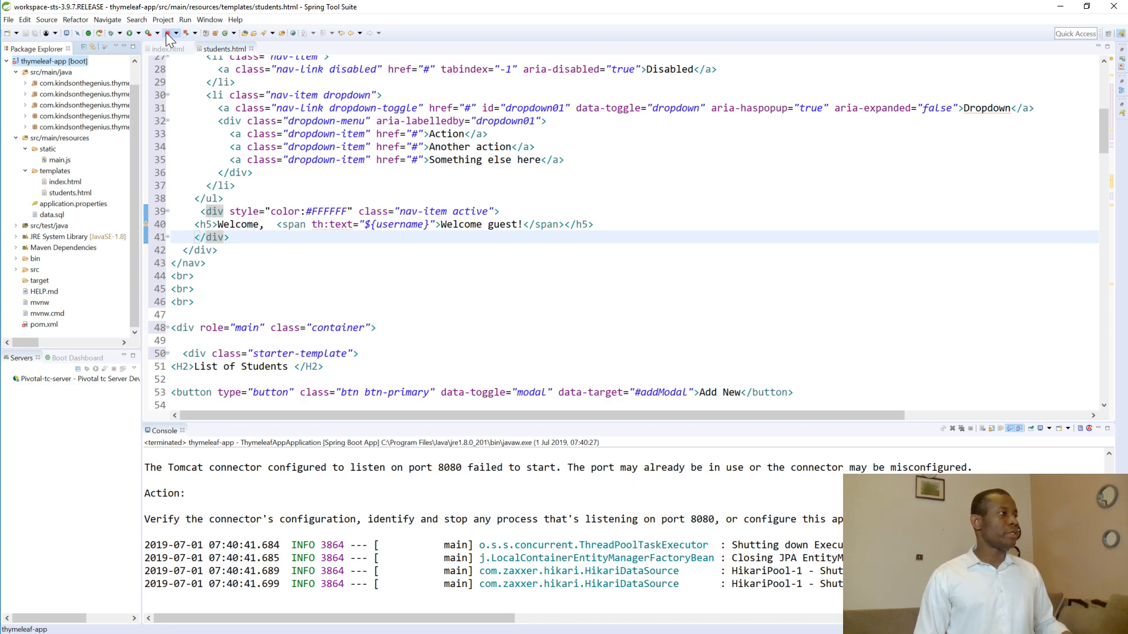
# Step: Terminate the instance holding port 8080 and run thymeleaf-app again as a Spring Boot App
pyautogui.click(170, 33)
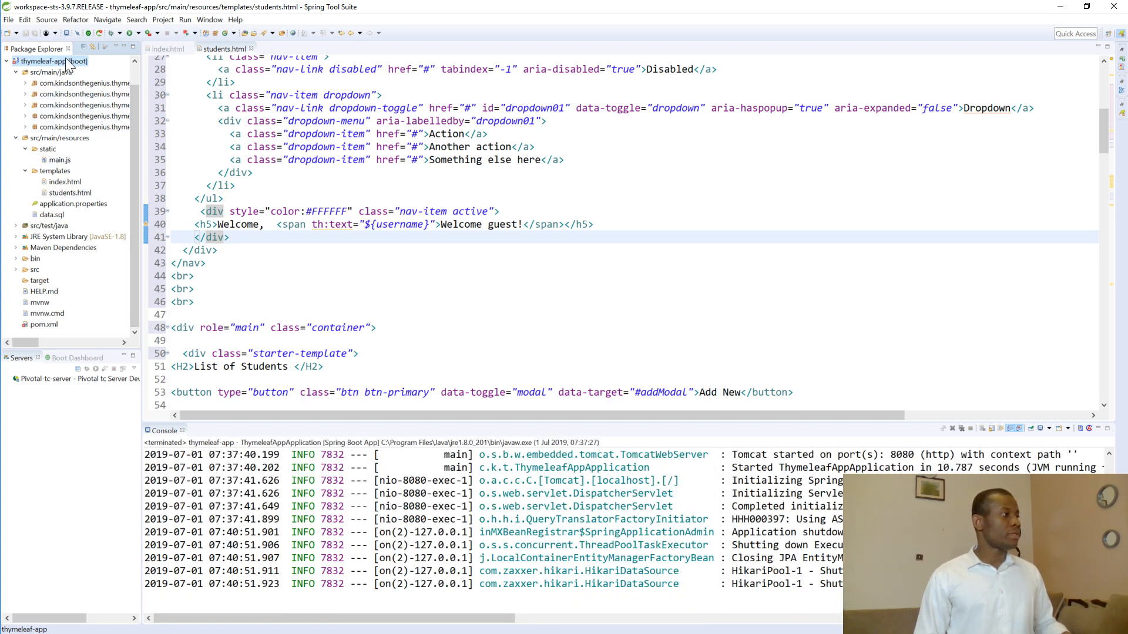
pyautogui.rightClick(54, 61)
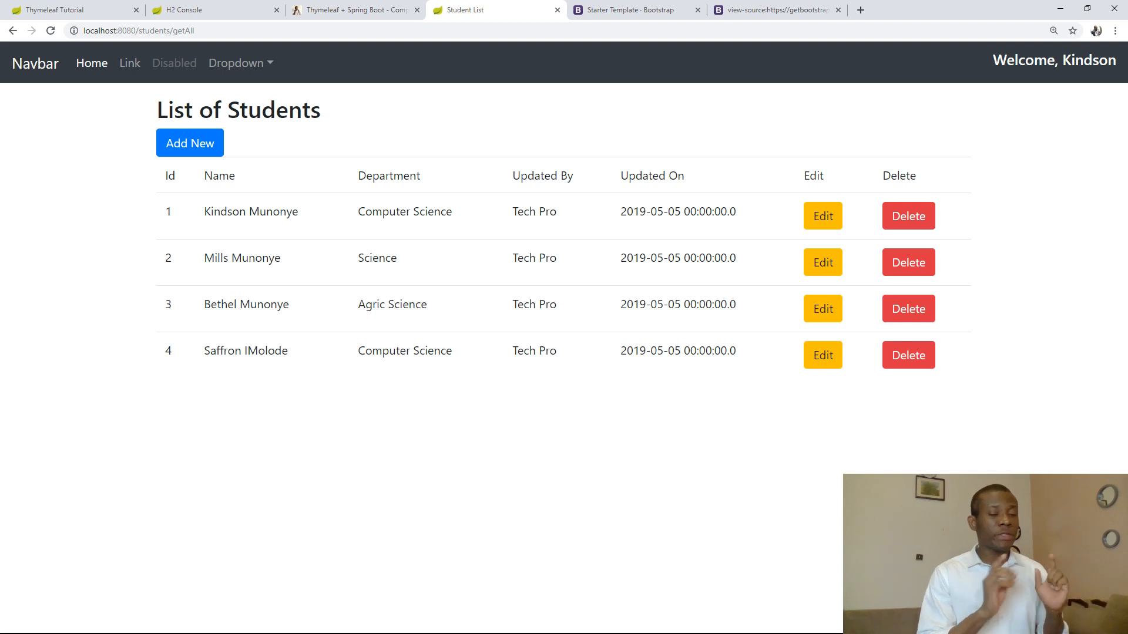
pyautogui.moveTo(992, 94)
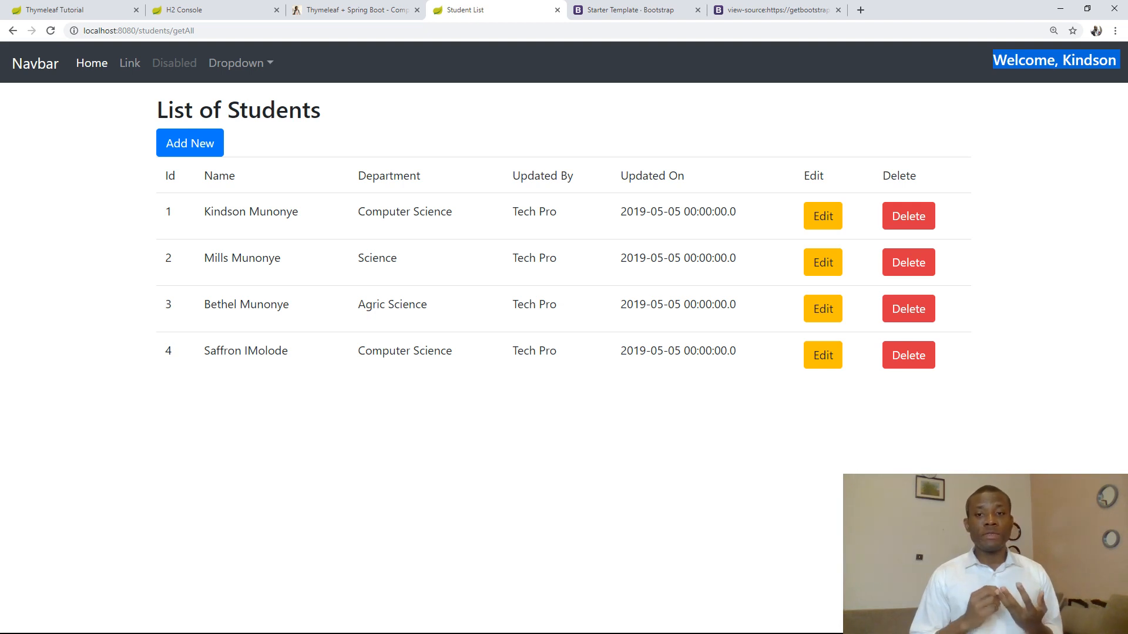
pyautogui.moveTo(695, 9)
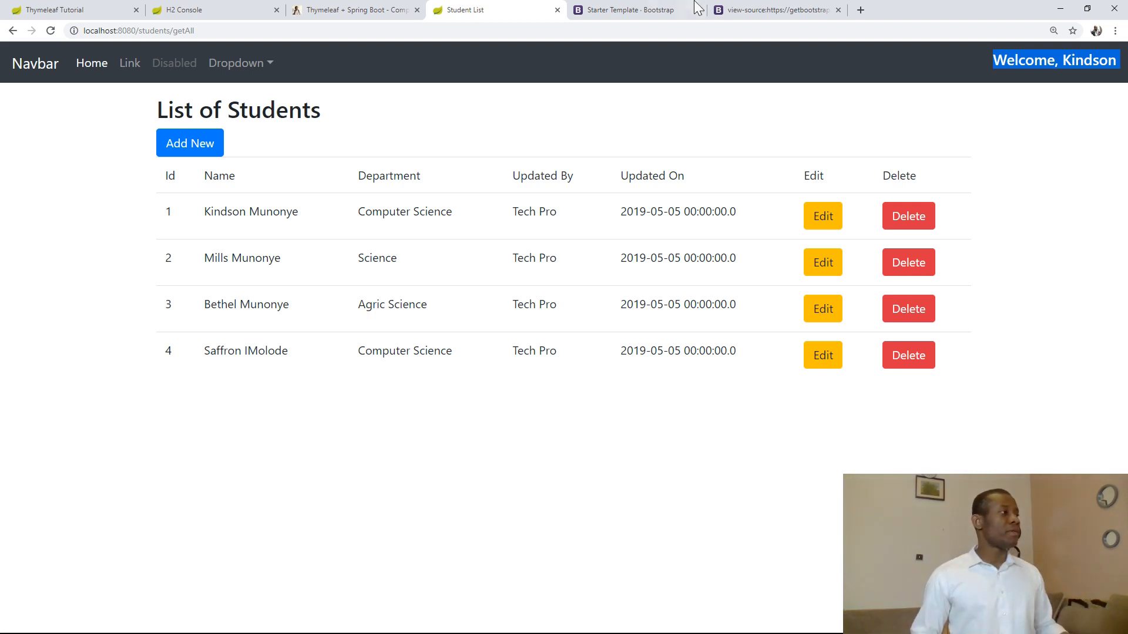
# Step: Check the home page and H2 console, then reach the tutorial's Using BootStrap for UI section
pyautogui.click(72, 9)
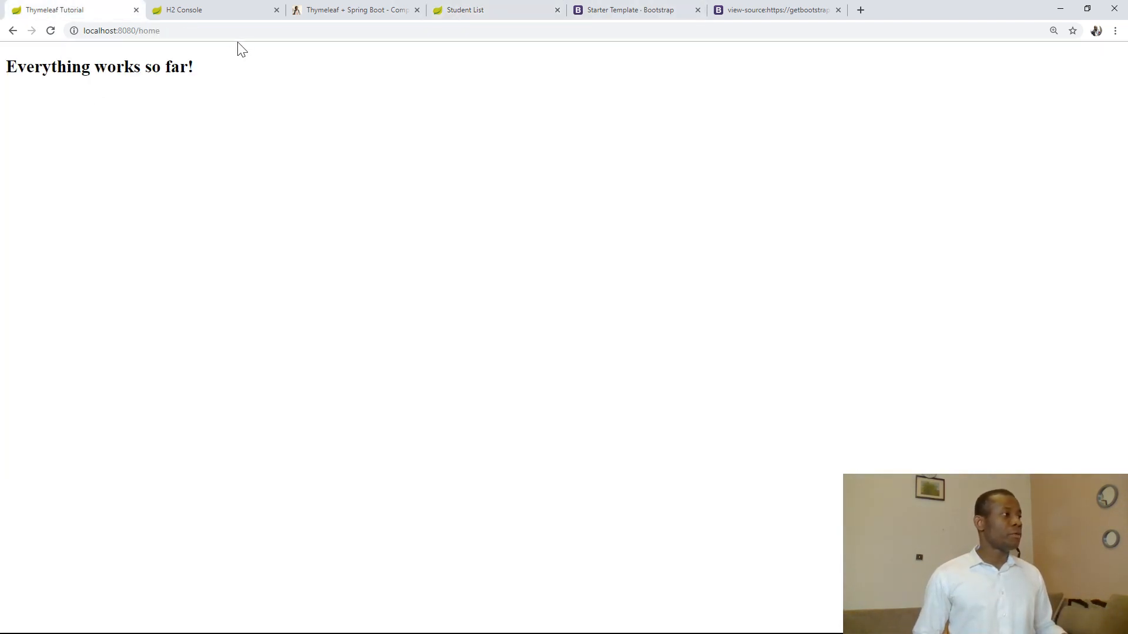
pyautogui.click(184, 9)
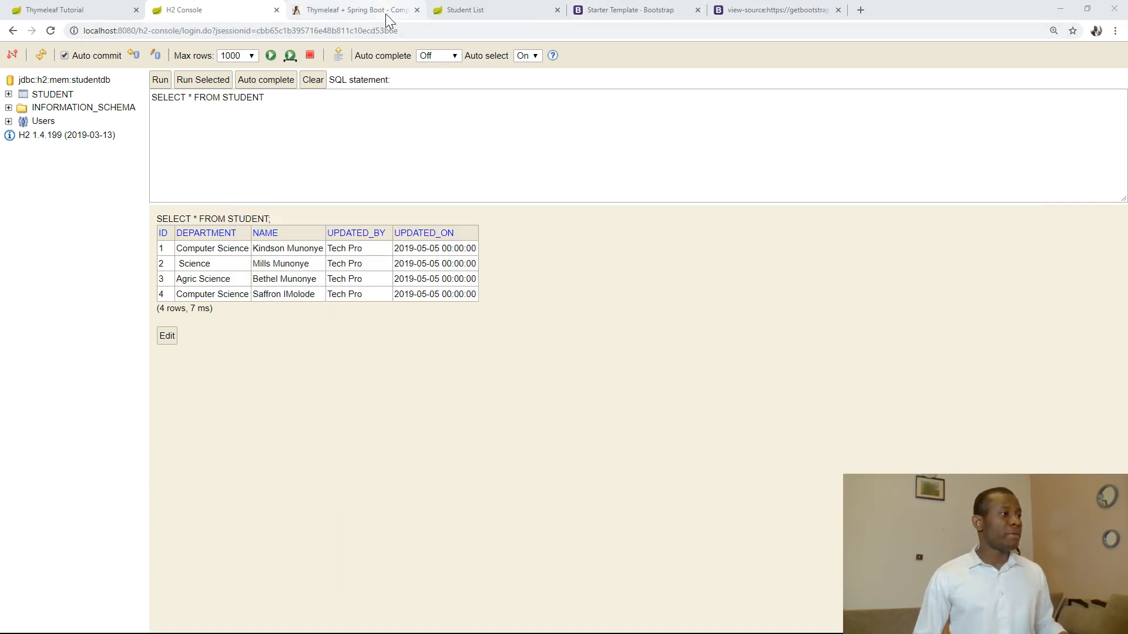
pyautogui.click(468, 9)
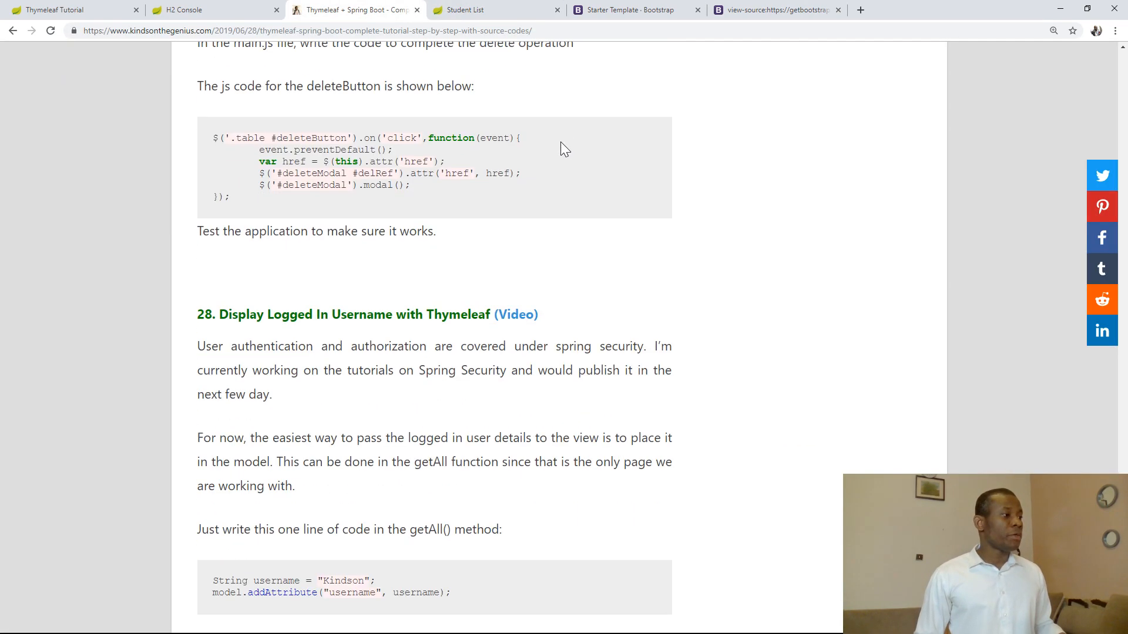
pyautogui.scroll(-3)
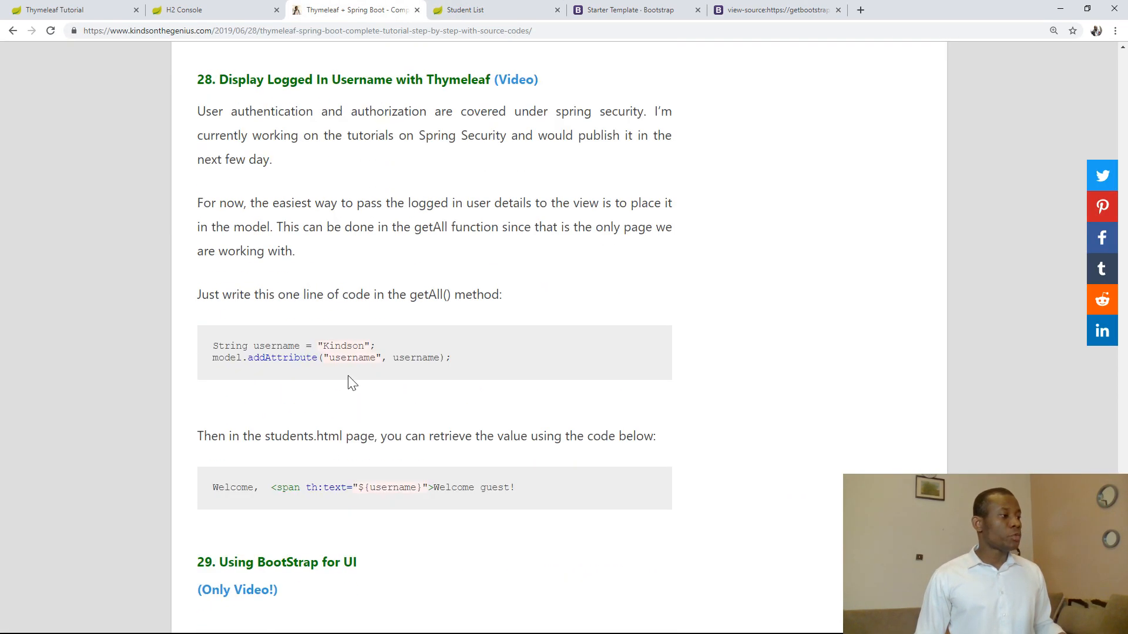
pyautogui.scroll(-3)
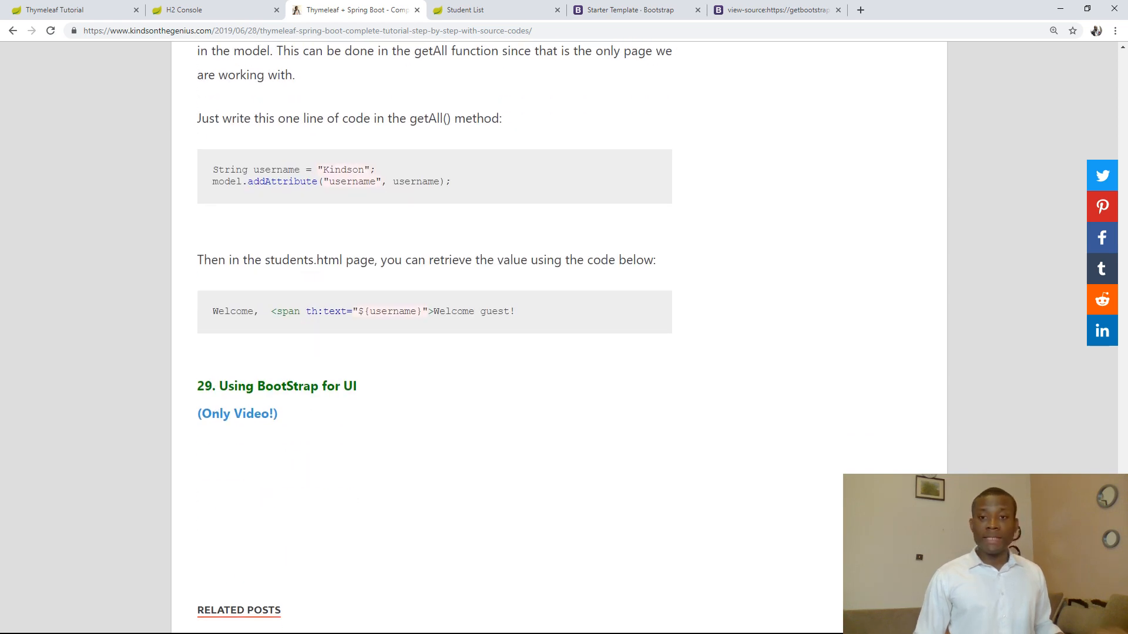